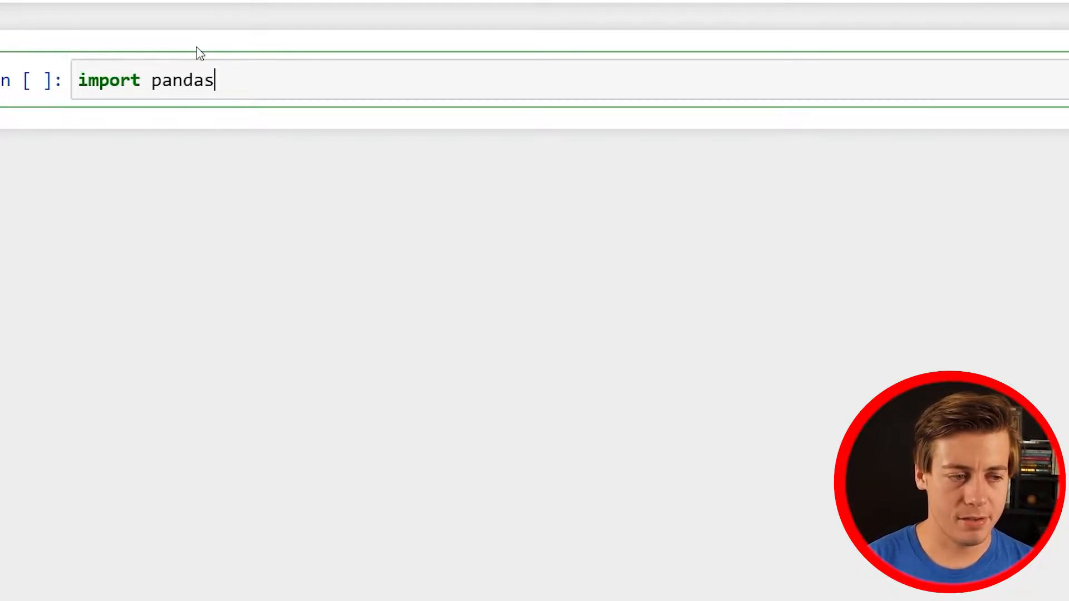
# Import pandas as pd, build df = pd.DataFrame(data=d) and preview it with df.head().
pyautogui.write('as pd')
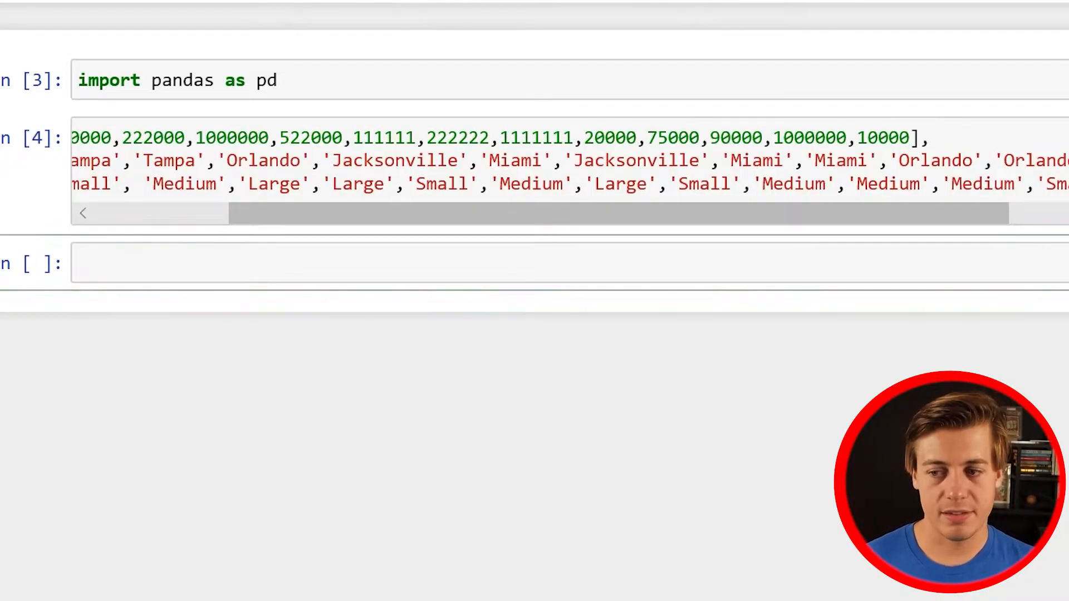
pyautogui.write('df = pd.DataFrame(data=d)')
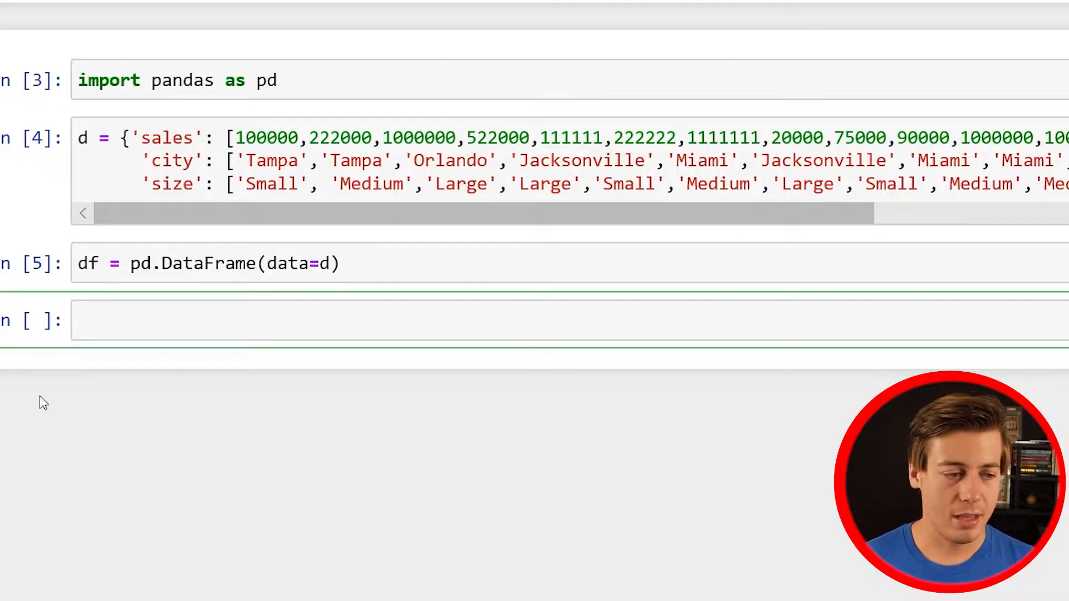
pyautogui.write('df.head(')
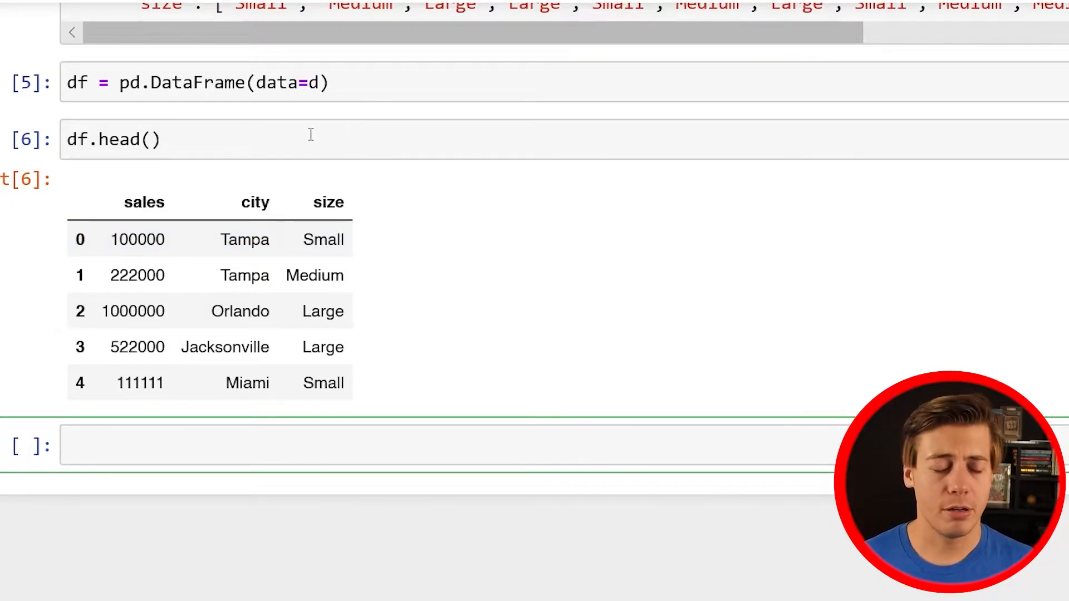
# Select the empty cell below the table and insert several new cells beneath it.
pyautogui.click(244, 239)
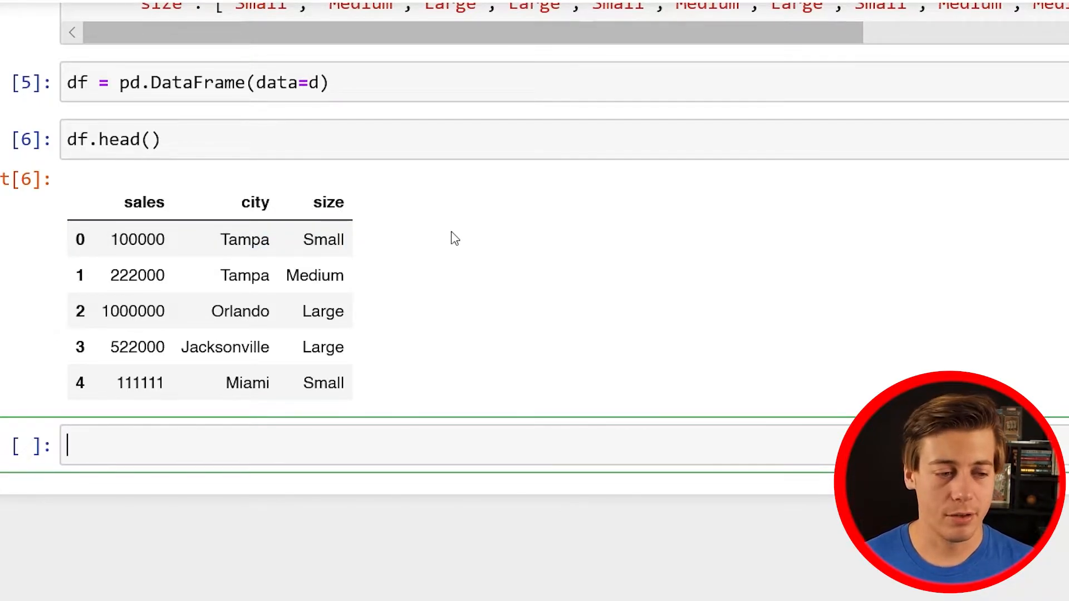
pyautogui.moveTo(419, 244)
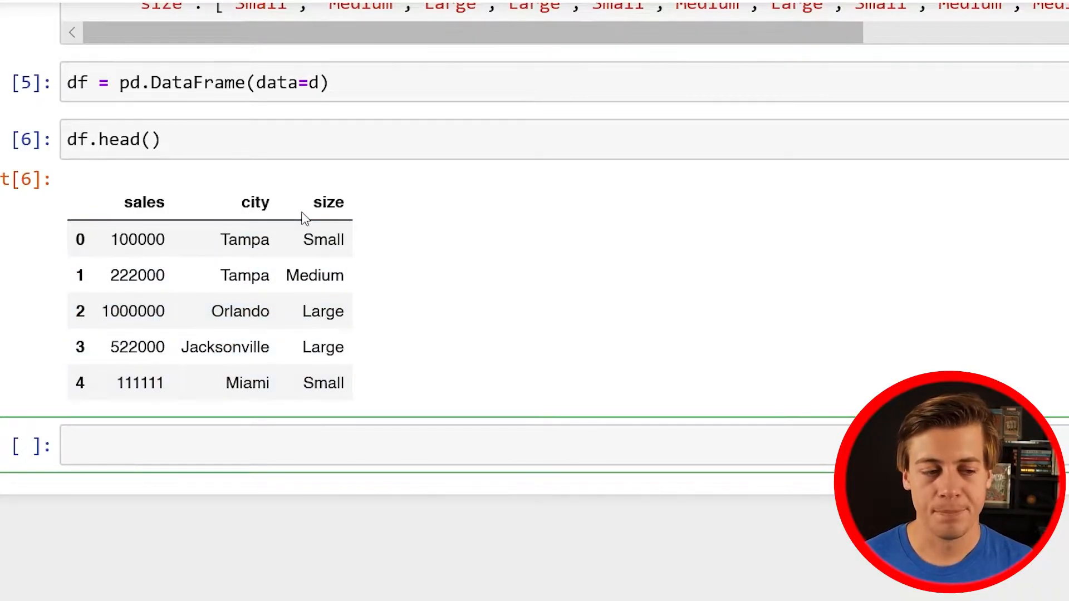
pyautogui.click(307, 239)
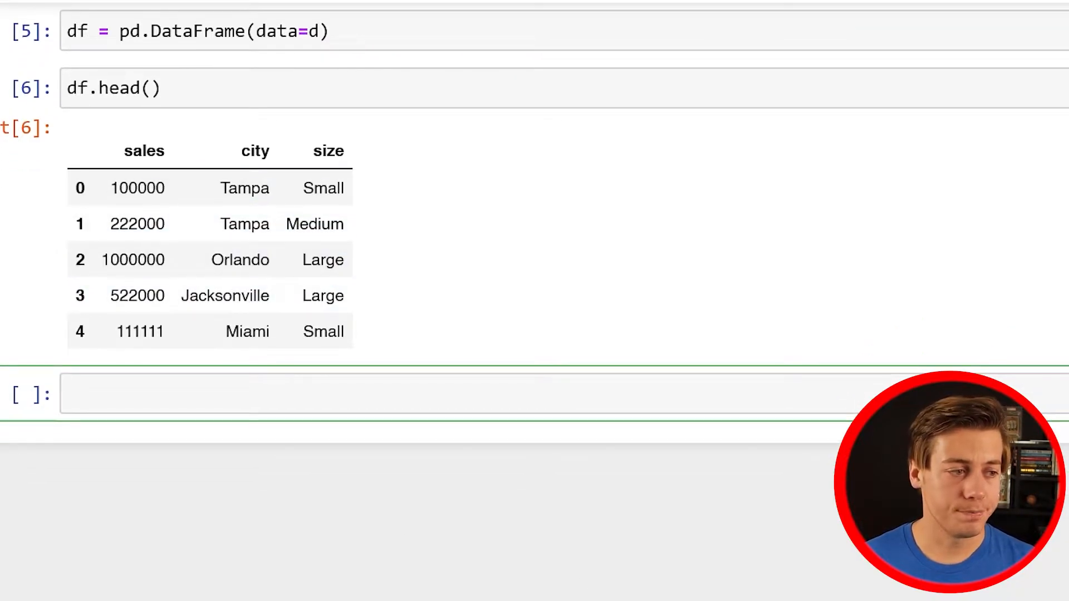
pyautogui.scroll(-3)
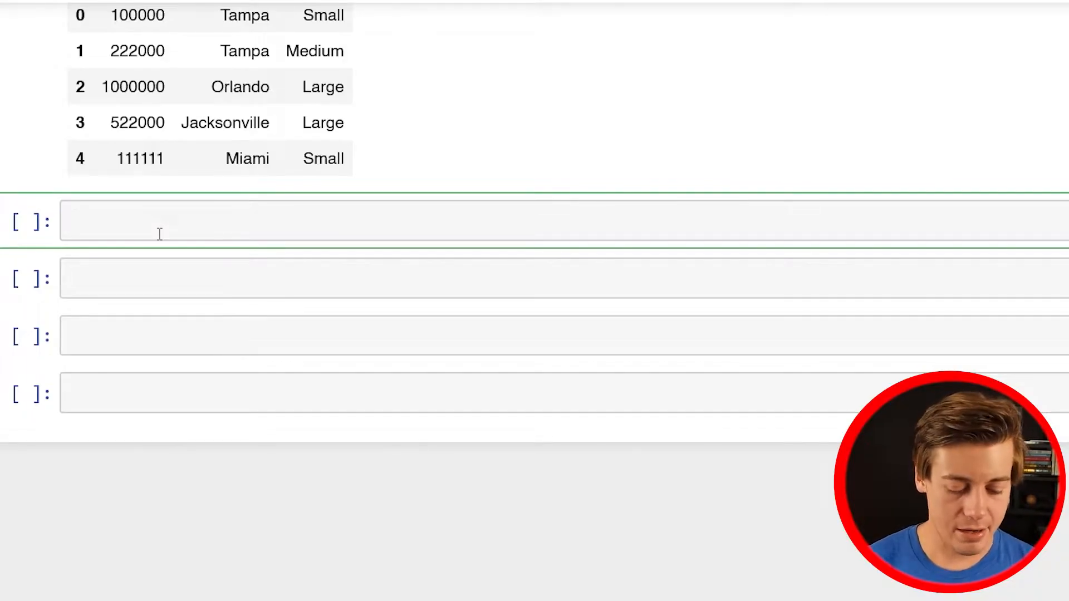
# Run df['city'].unique() to list Tampa, Orlando, Jacksonville and Miami.
pyautogui.write("df['']")
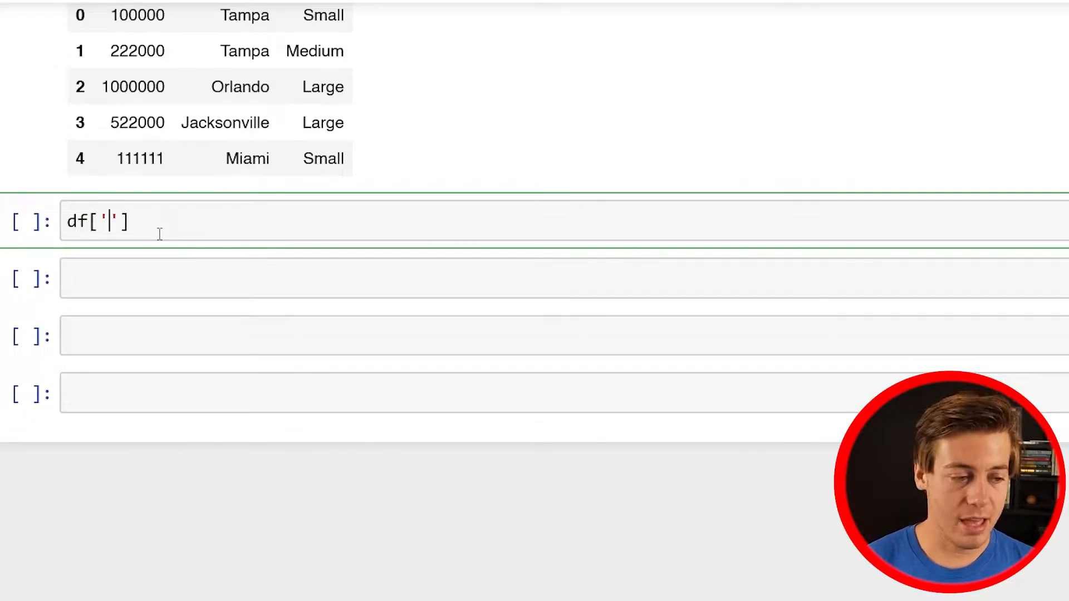
pyautogui.write('city')
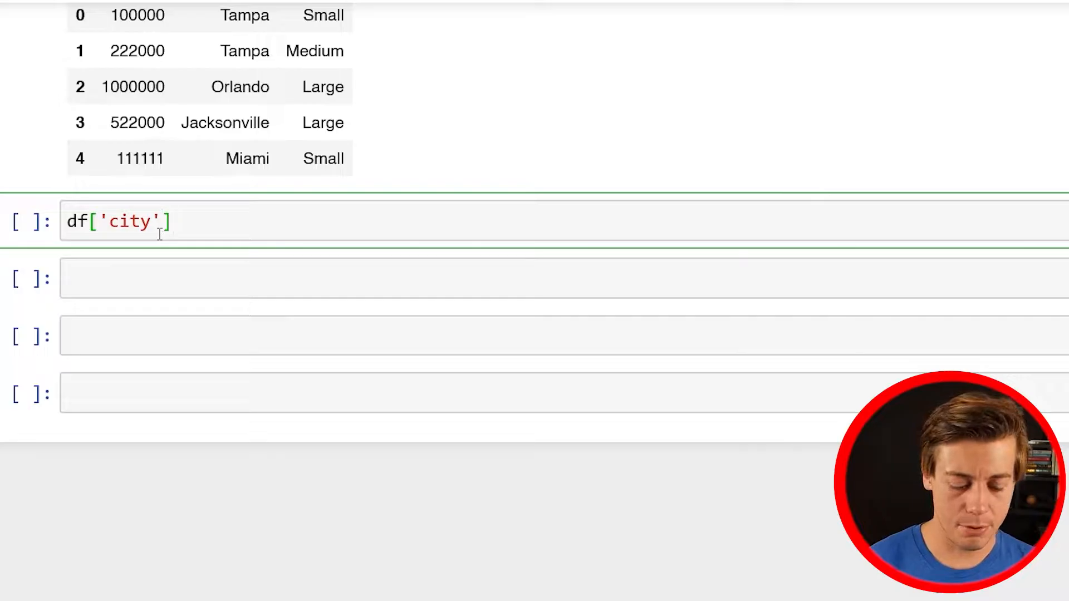
pyautogui.write('.unique(')
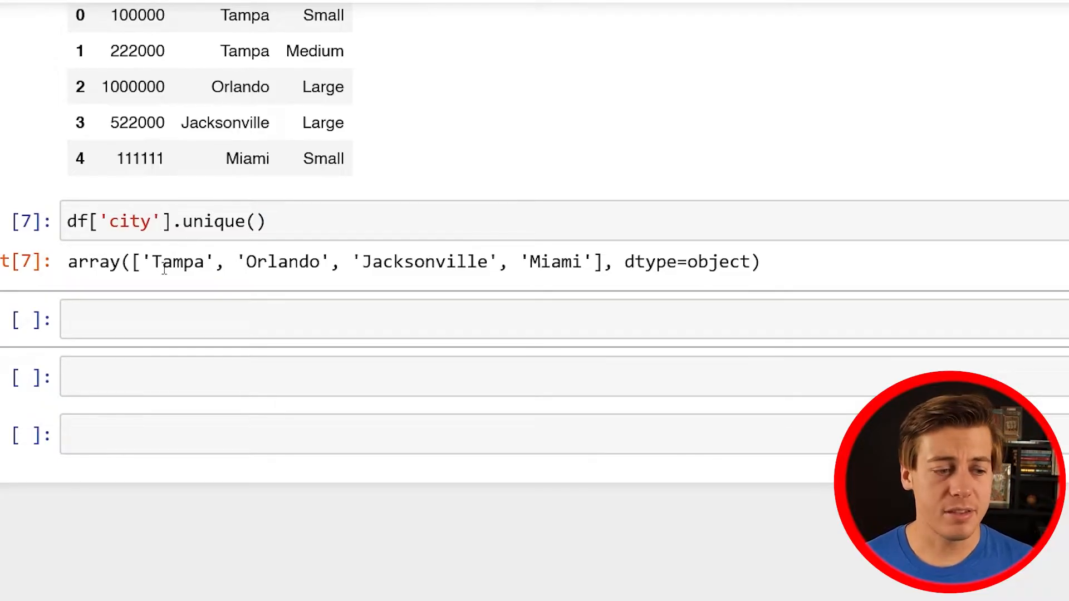
pyautogui.moveTo(427, 311)
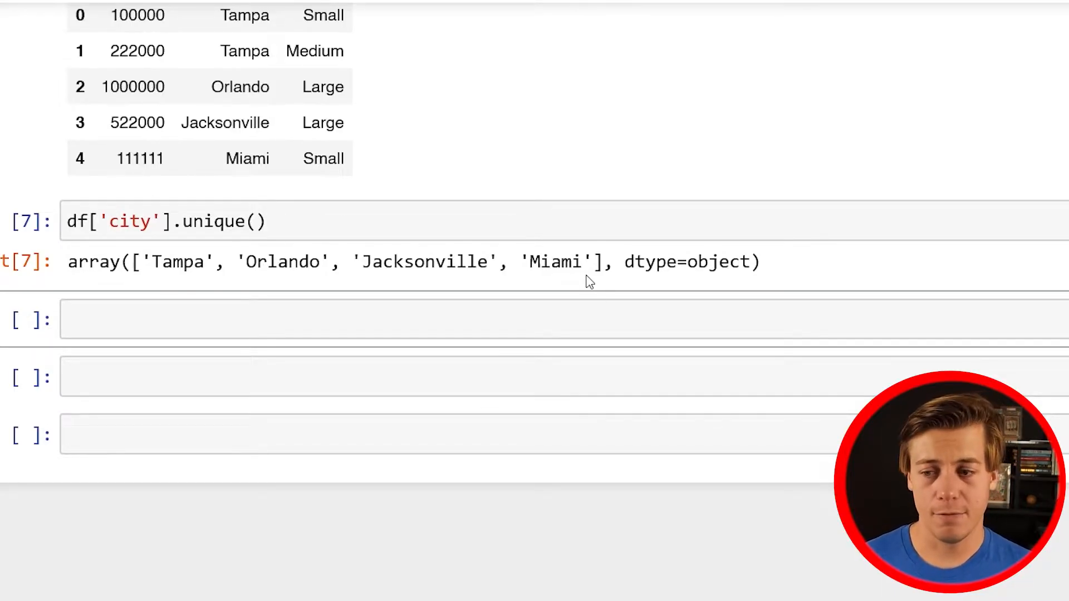
pyautogui.scroll(3)
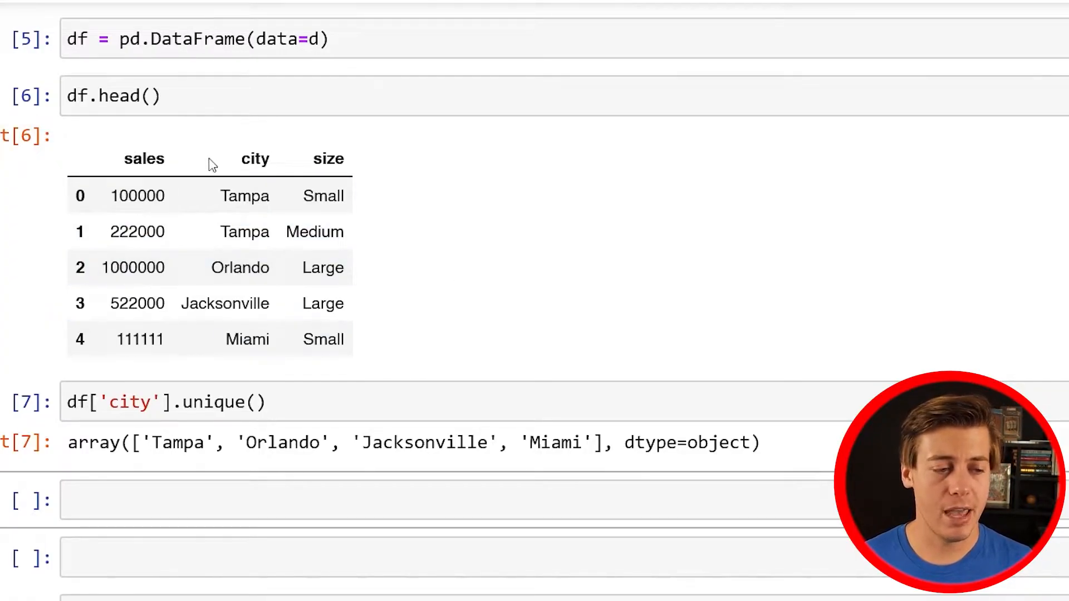
pyautogui.moveTo(236, 172)
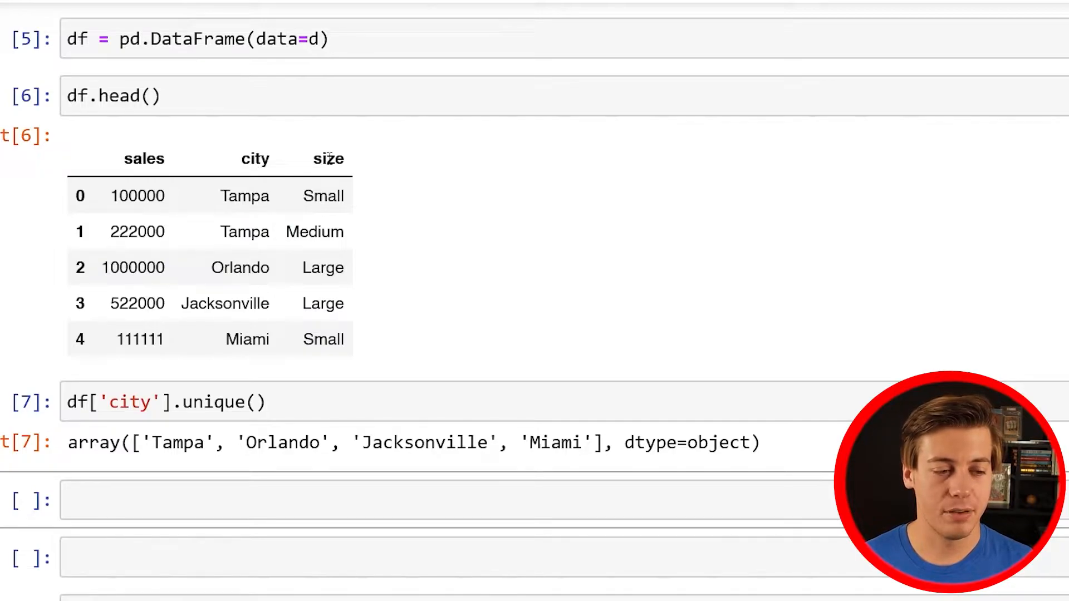
pyautogui.moveTo(478, 176)
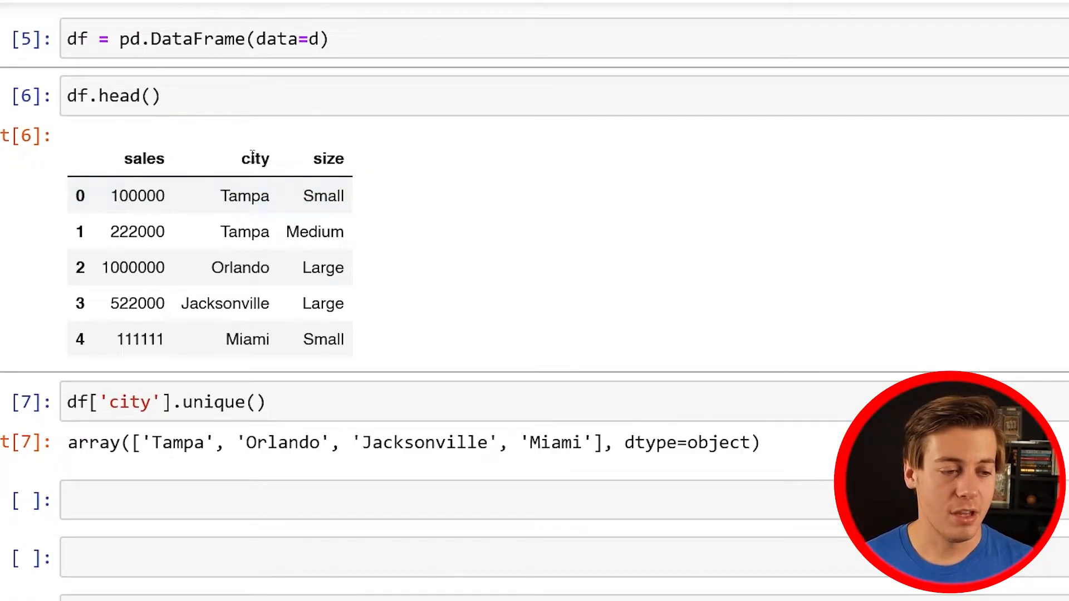
pyautogui.moveTo(277, 145)
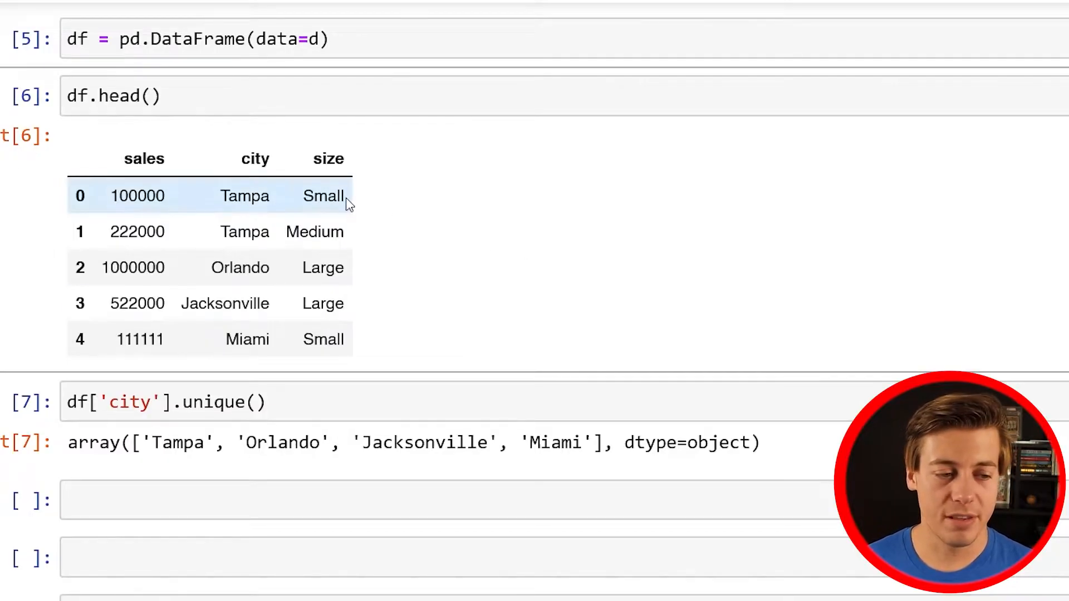
pyautogui.moveTo(217, 218)
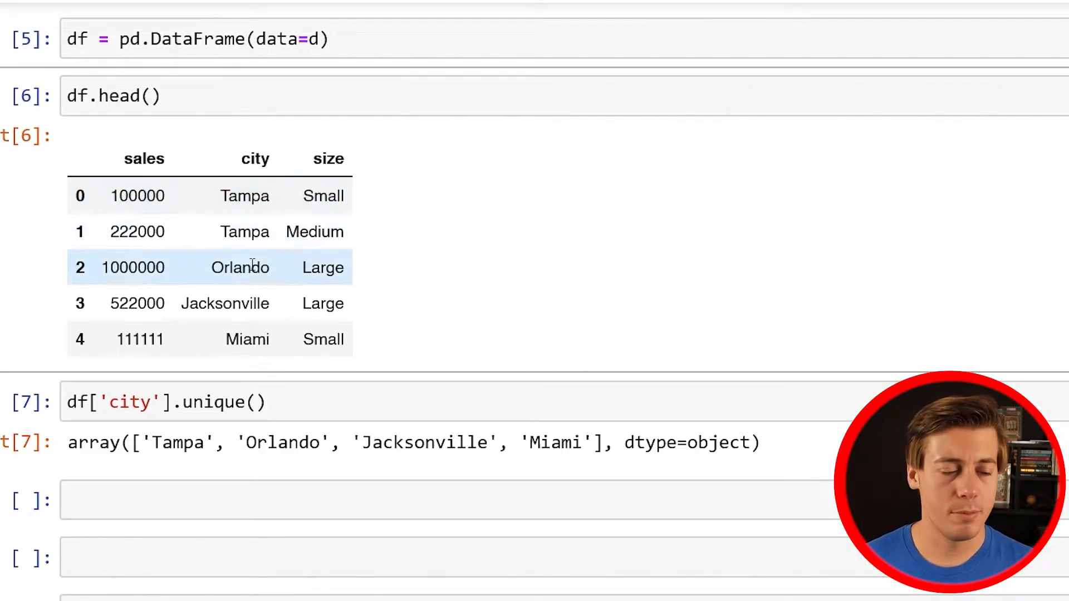
pyautogui.moveTo(398, 147)
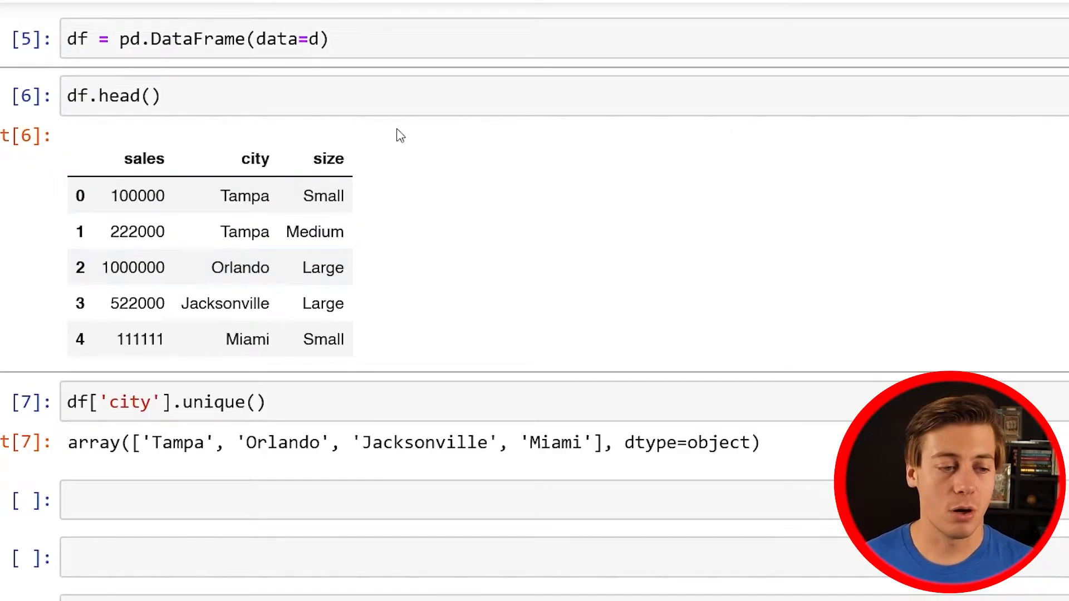
pyautogui.moveTo(381, 176)
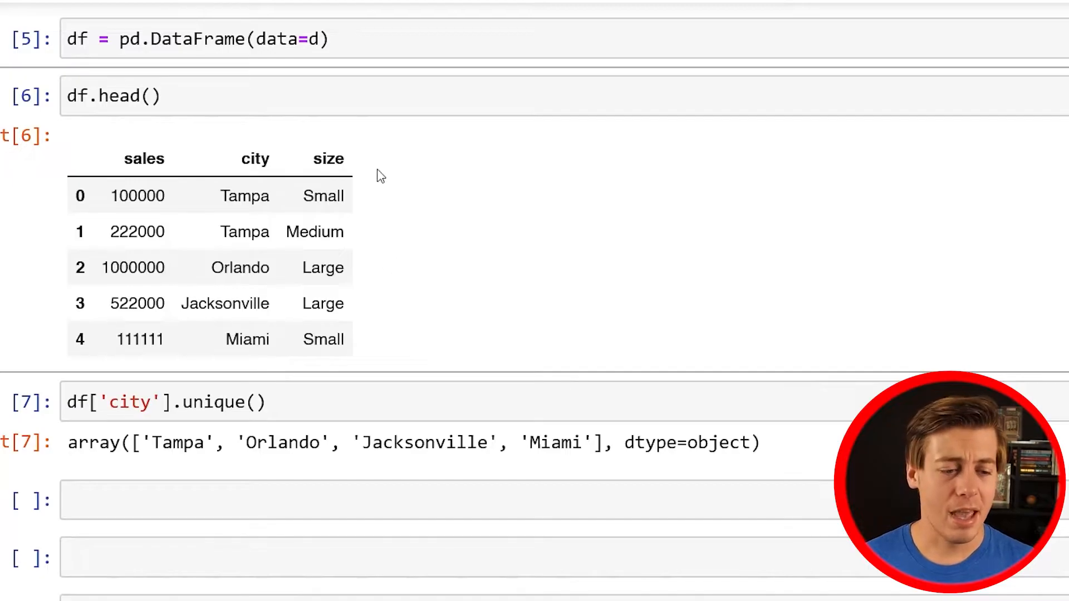
pyautogui.moveTo(363, 191)
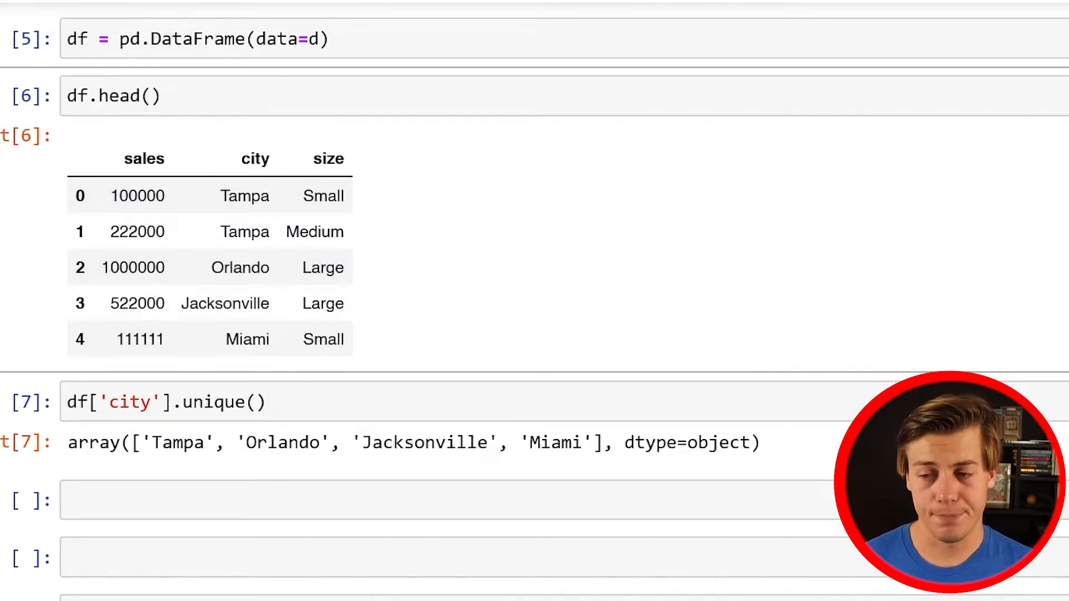
# Scroll down and insert additional empty cells below the unique-cities output.
pyautogui.scroll(-3)
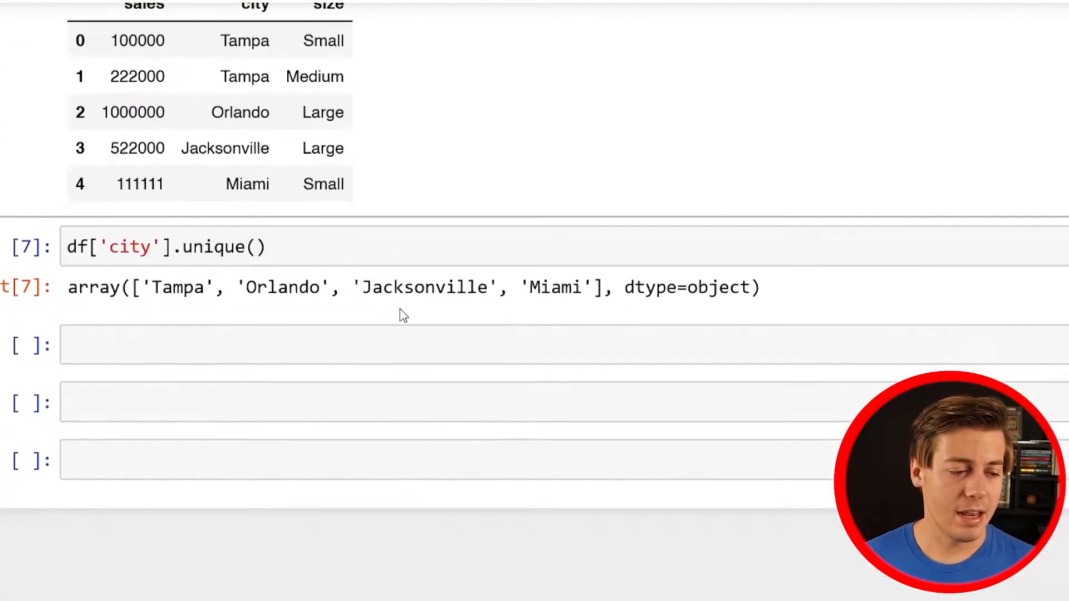
pyautogui.scroll(-3)
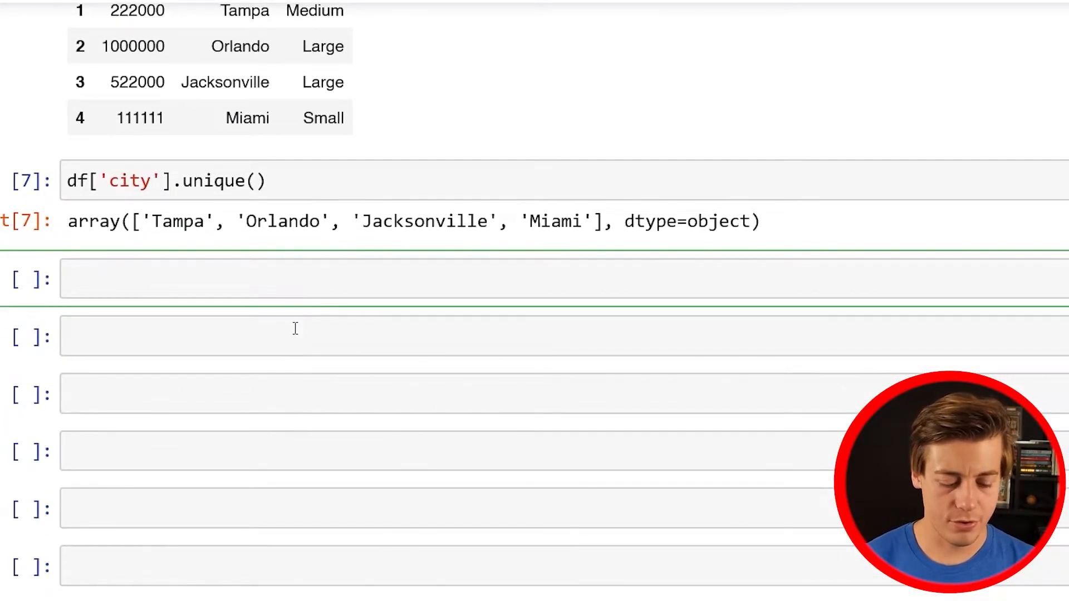
# Run 'from sklearn.preprocessing import OneHotEncoder' and move to the next empty cell.
pyautogui.write('from sklearn.pre')
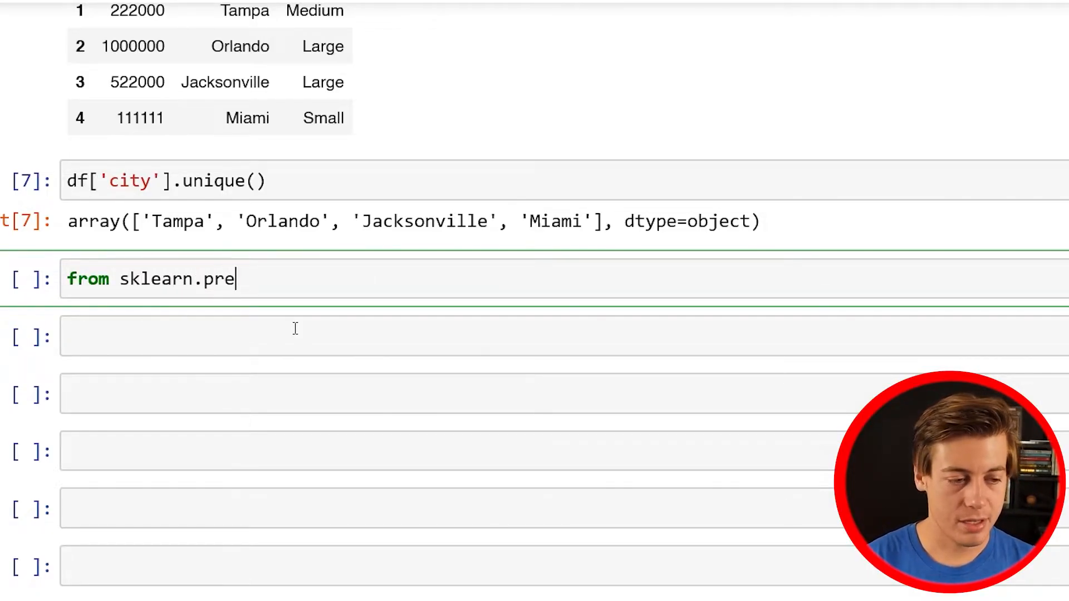
pyautogui.write('processing')
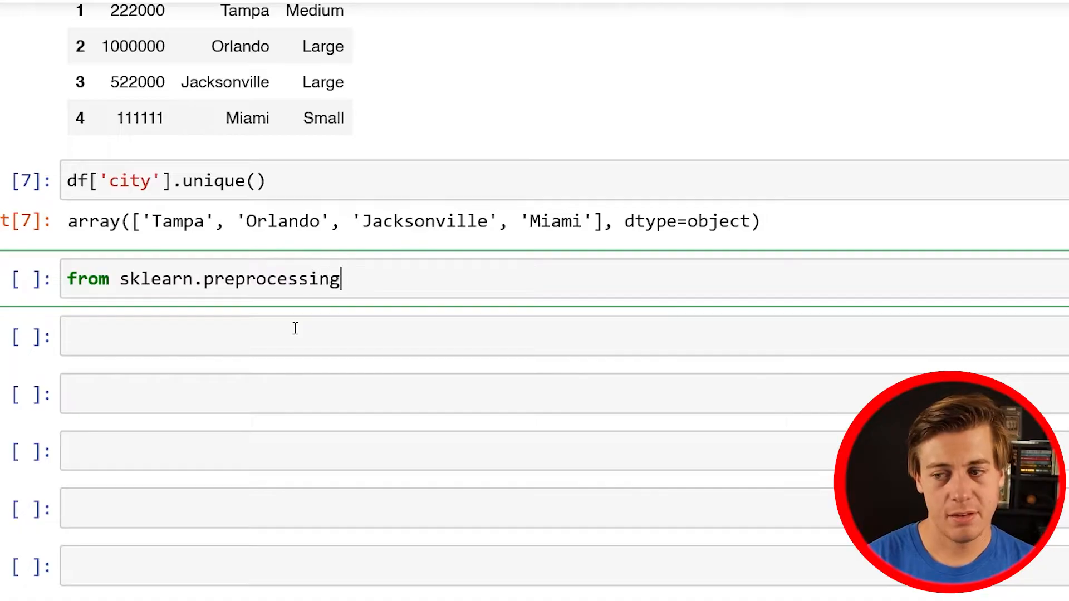
pyautogui.write('import O')
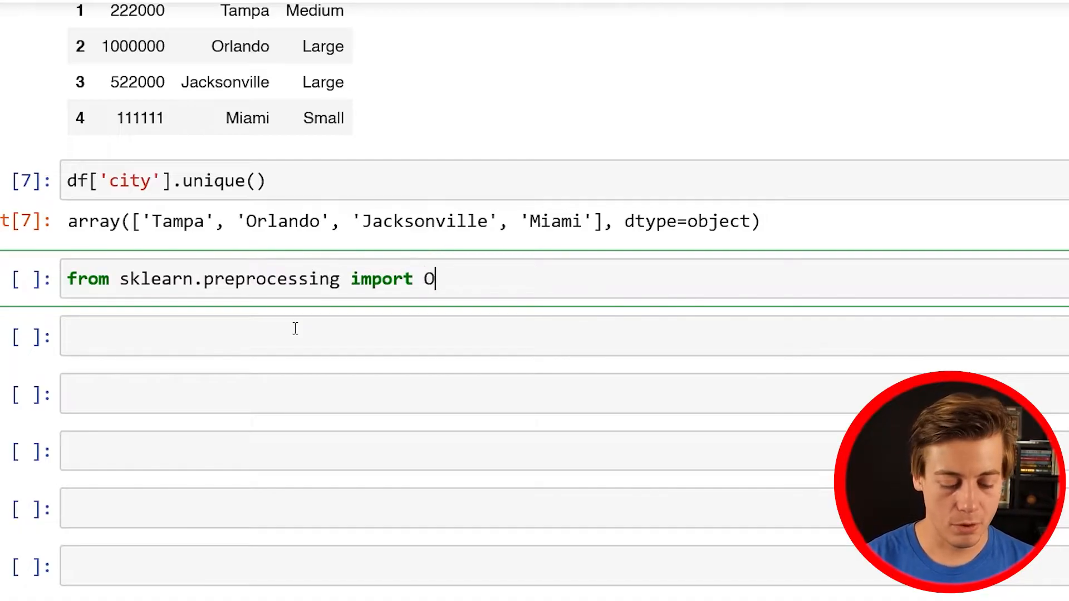
pyautogui.write('neHotE')
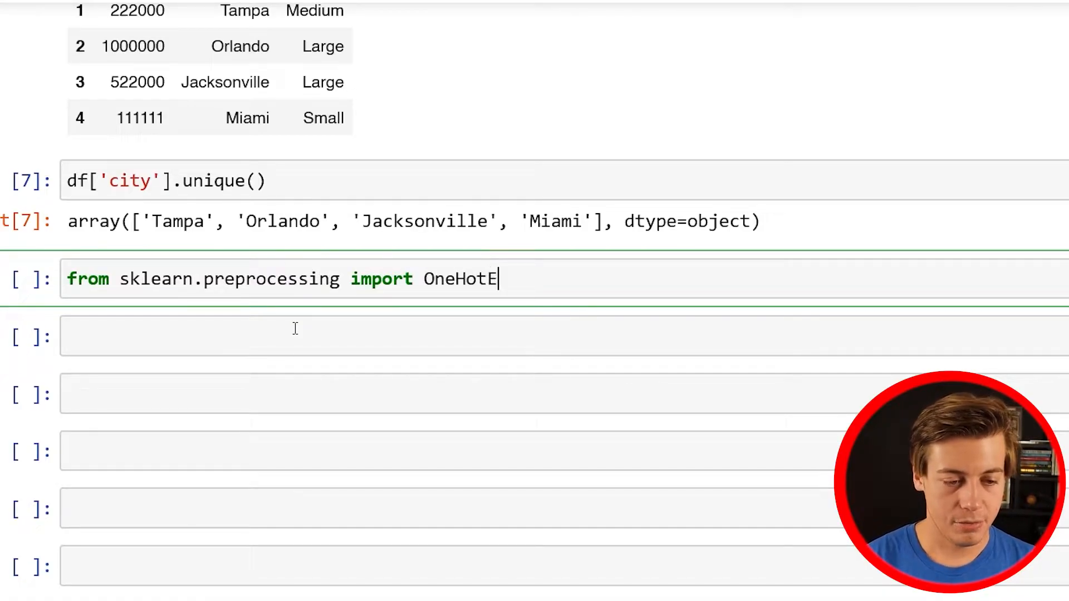
pyautogui.write('ncoder')
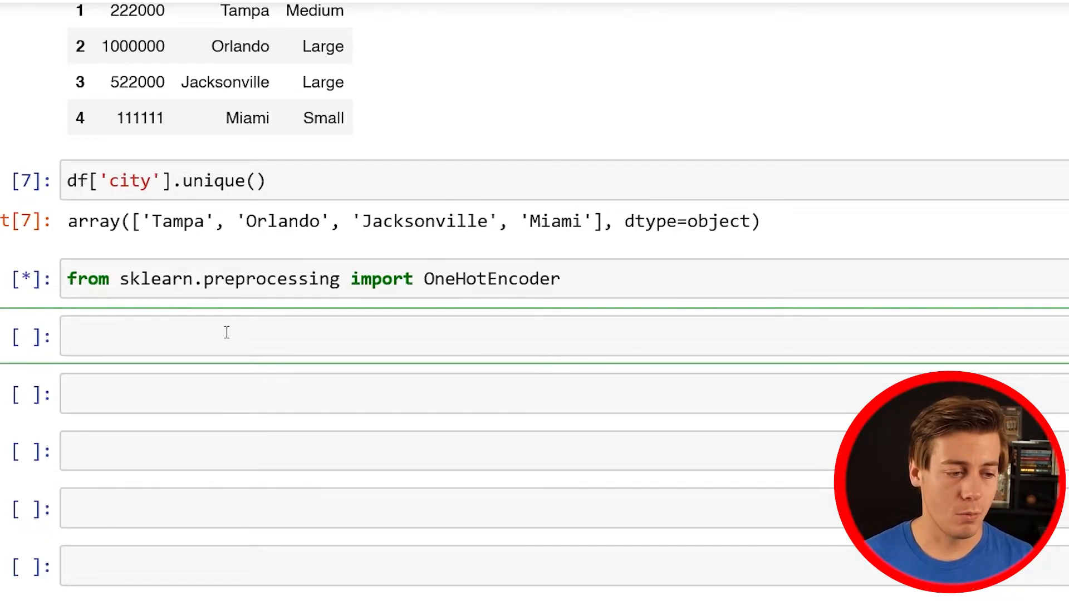
pyautogui.click(205, 335)
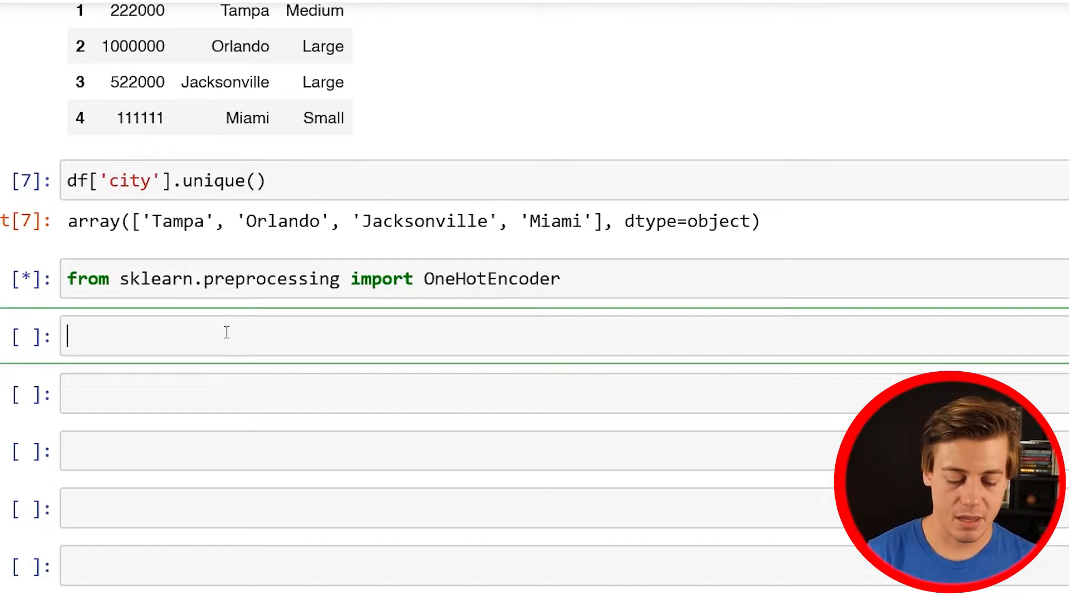
# Start ohe = OneHotEncoder(handle_unknown='ignore' ...) in the new cell.
pyautogui.write('ohe')
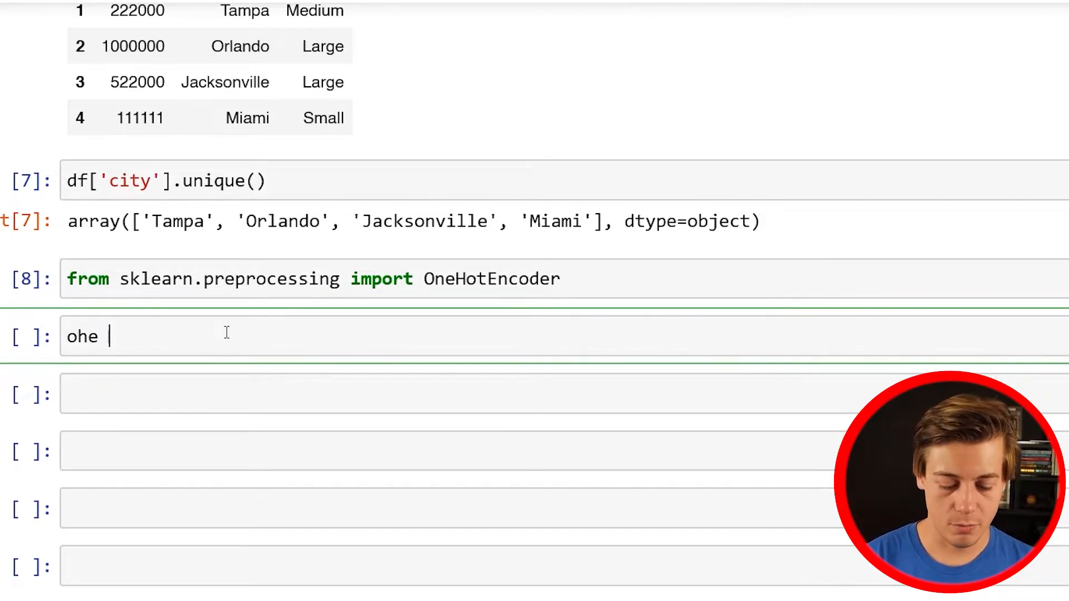
pyautogui.write('=')
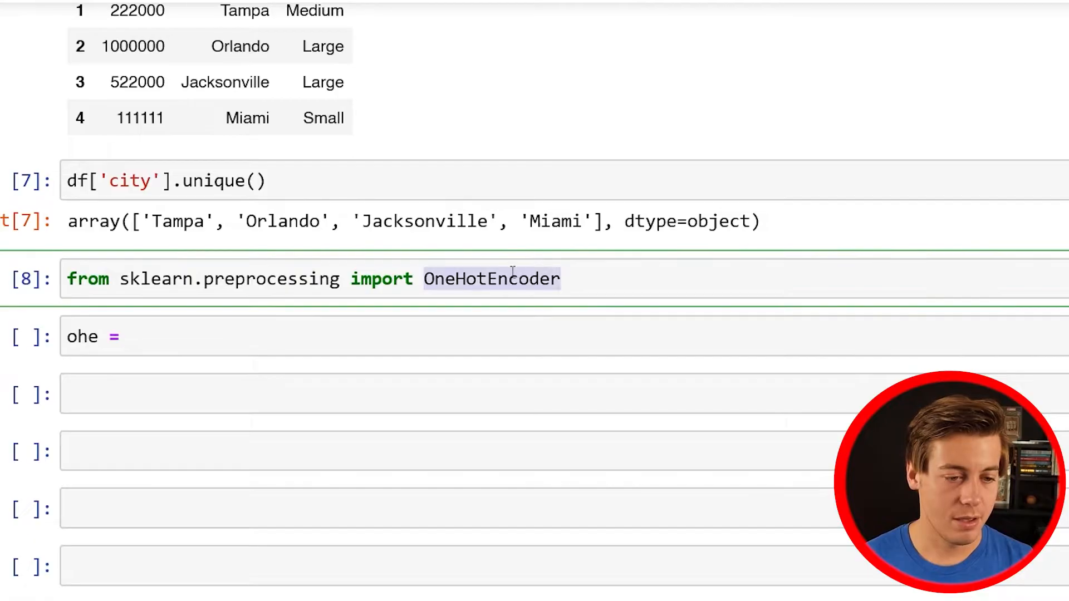
pyautogui.write('OneHotEncoder')
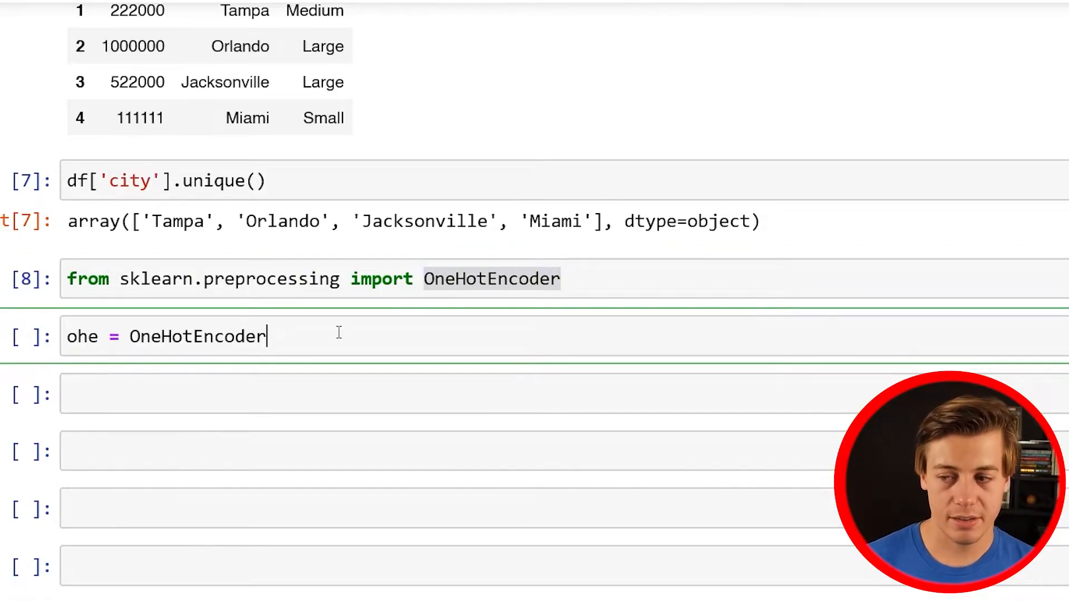
pyautogui.write('()')
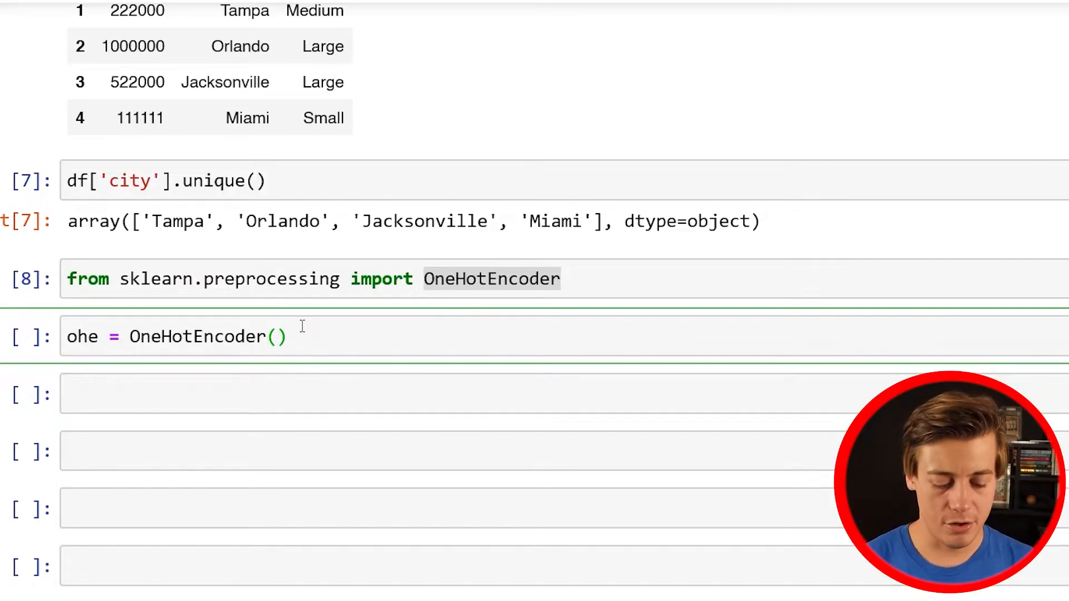
pyautogui.write('handl')
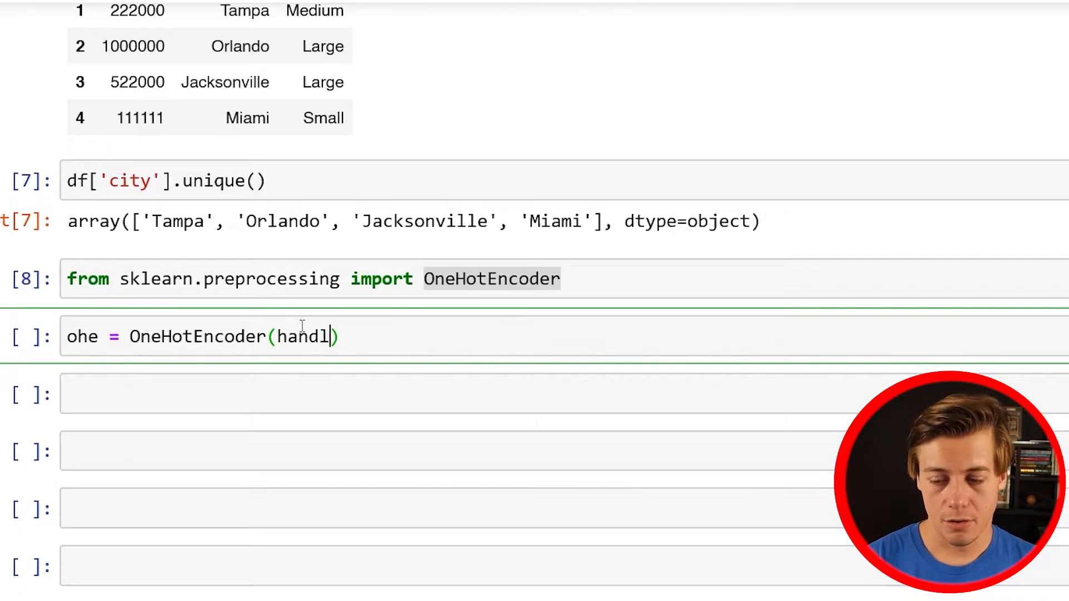
pyautogui.write('e_unknow')
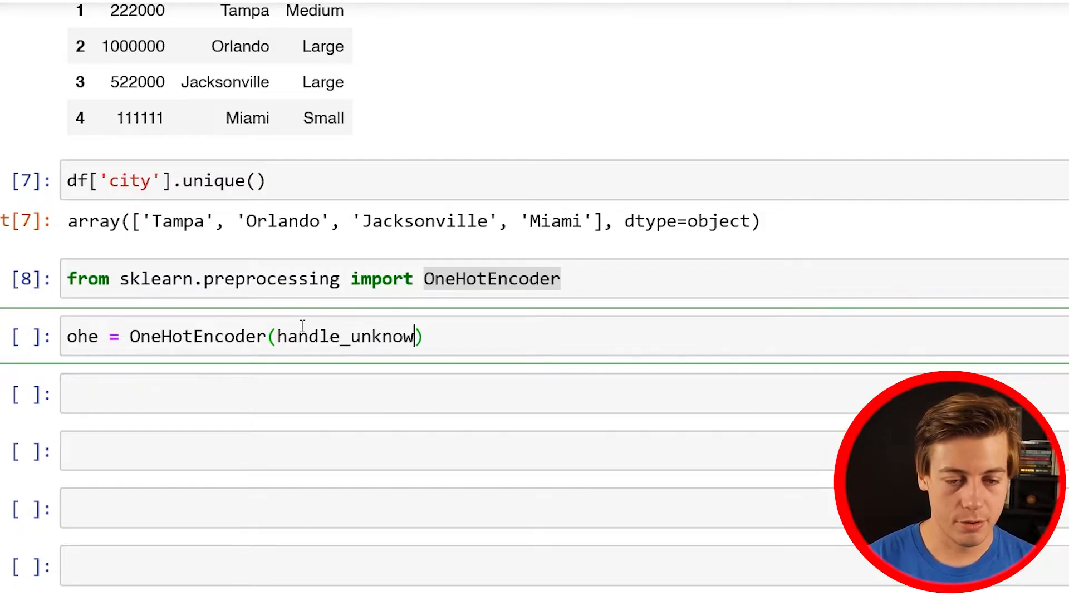
pyautogui.write("='")
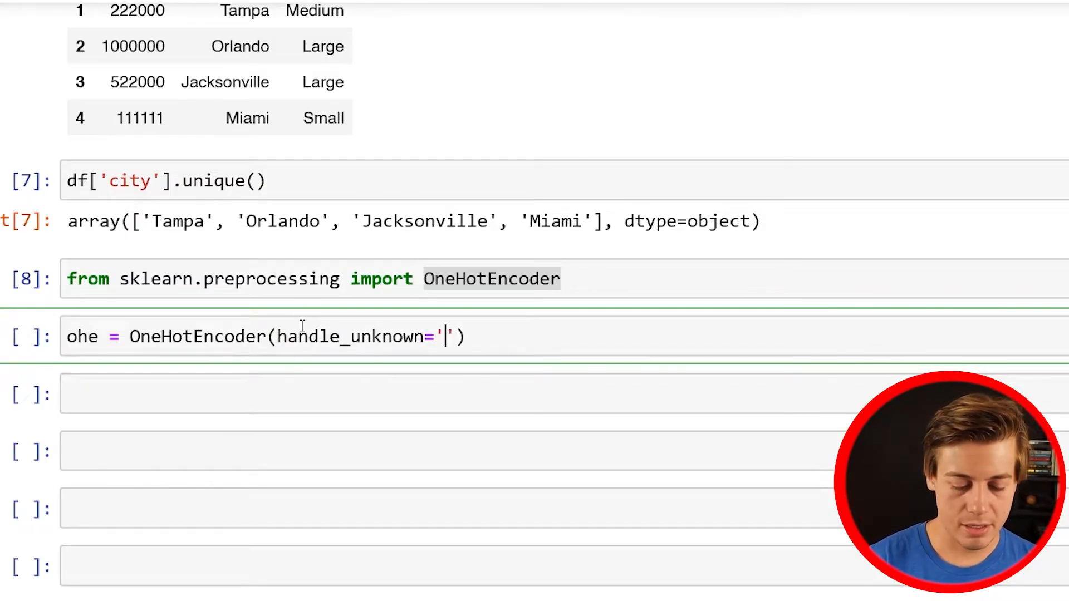
pyautogui.write('ignore')
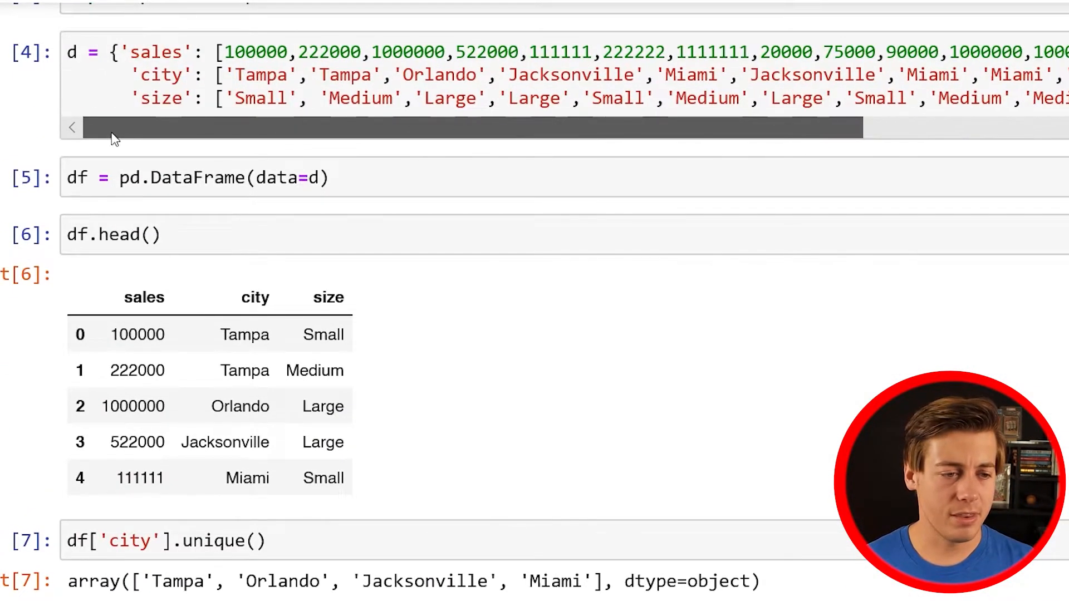
# Add sparse_output=False and .set_output(transform='pandas') to the encoder line.
pyautogui.scroll(-3)
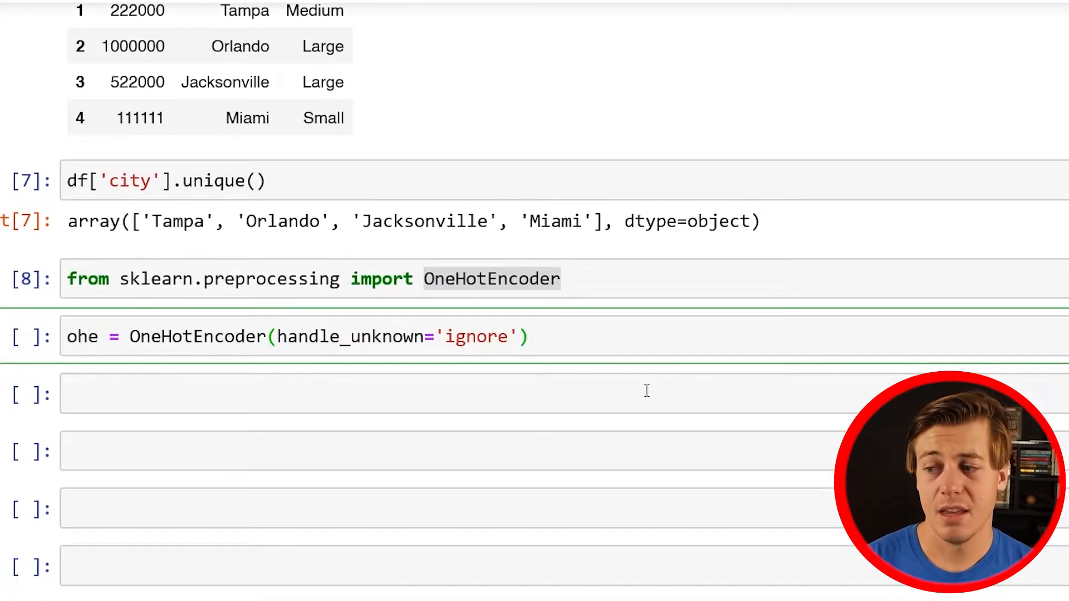
pyautogui.write(', sparc')
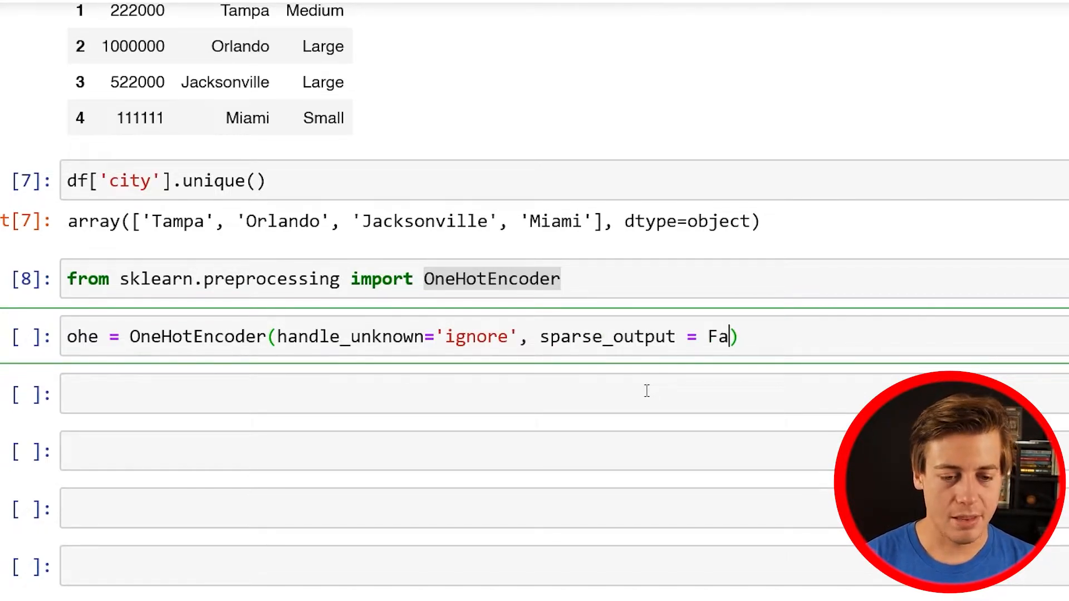
pyautogui.write('lse')
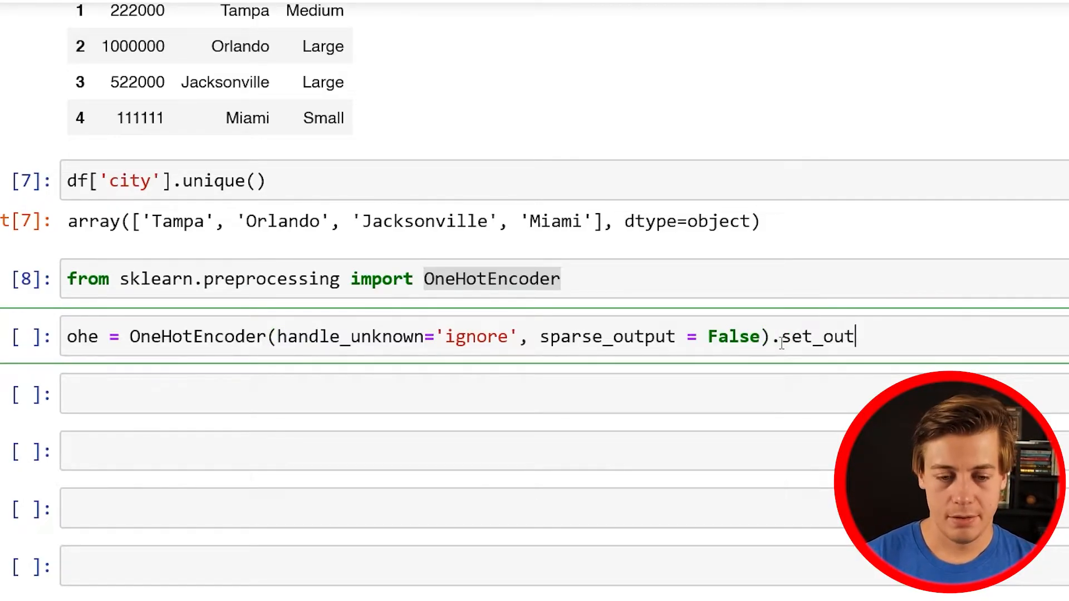
pyautogui.write('put')
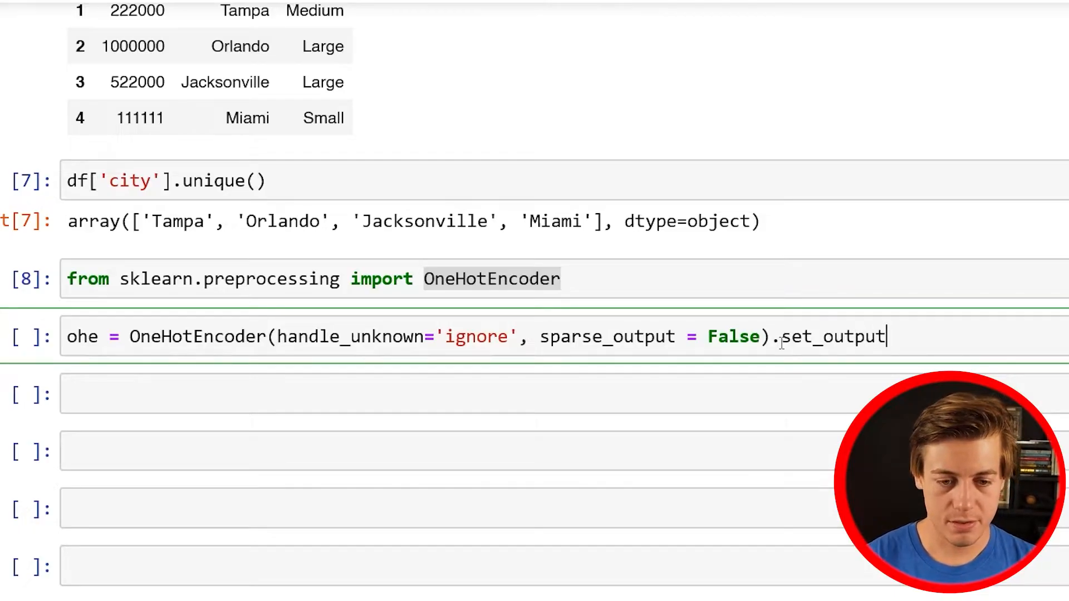
pyautogui.write('()')
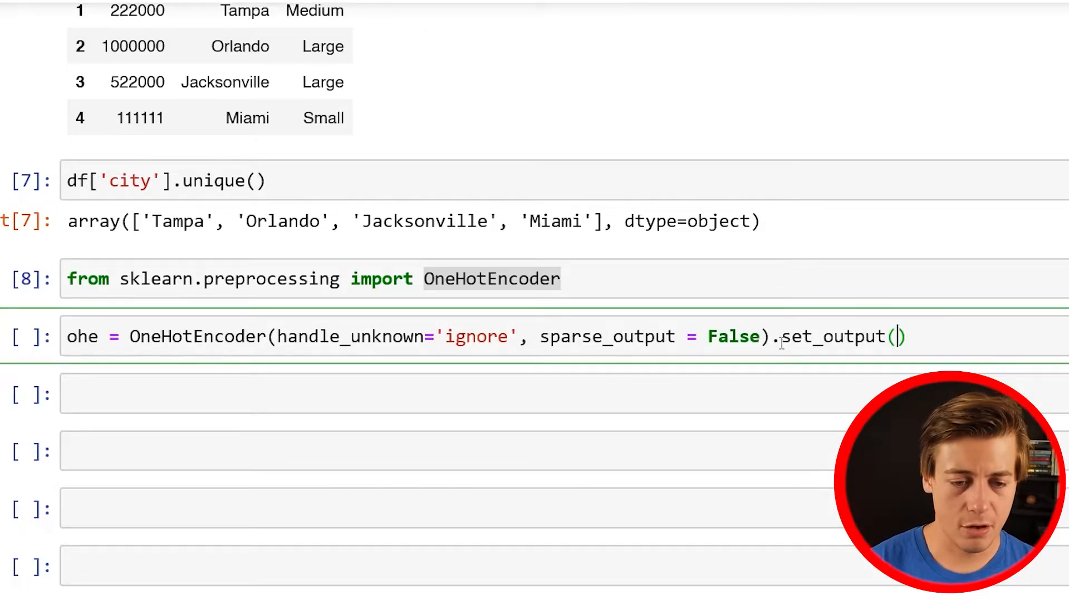
pyautogui.write('t')
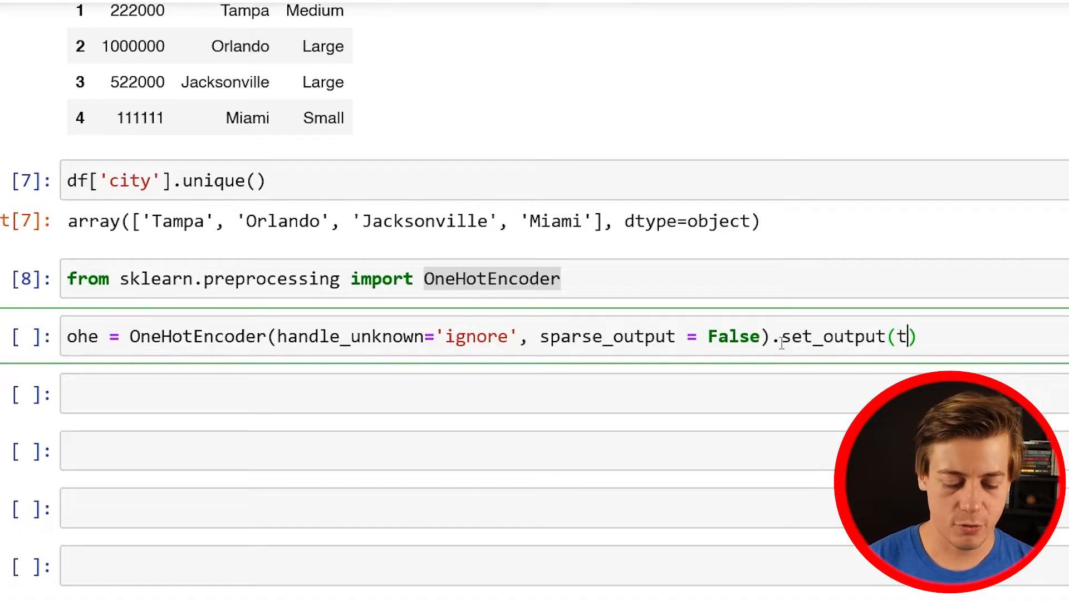
pyautogui.write('ransofrm')
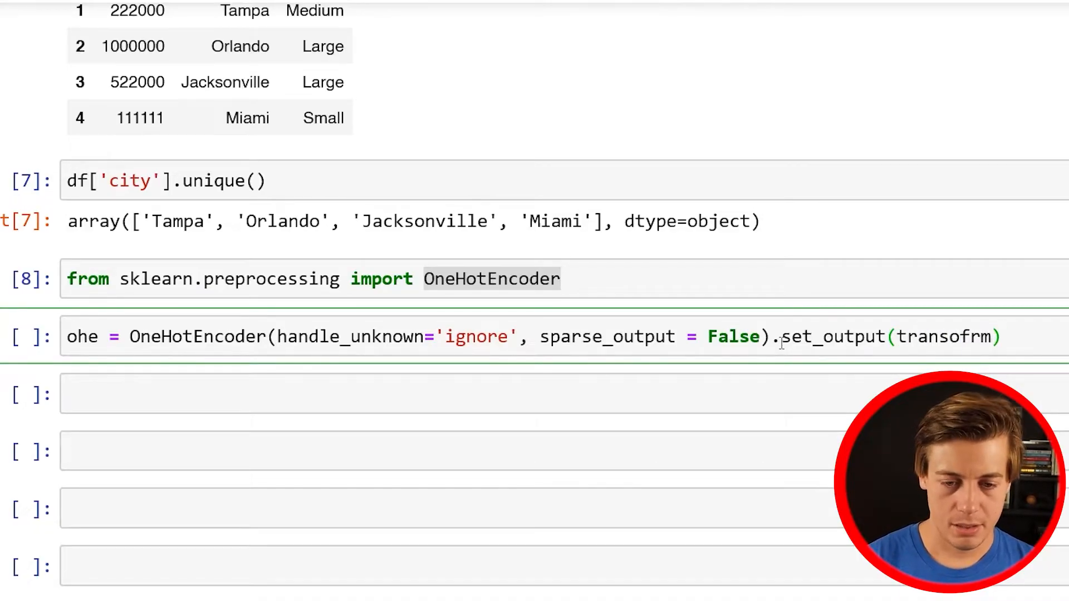
pyautogui.write("='Pa")
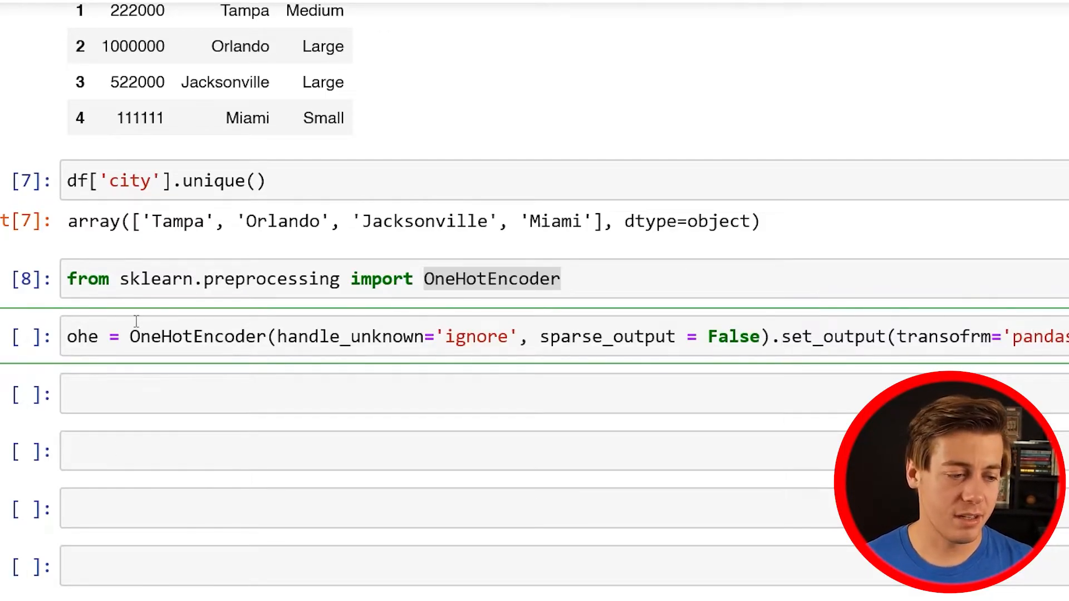
# Fix the misspelled 'transofrm' to transform='pandas' and rerun the encoder cell.
pyautogui.scroll(-3)
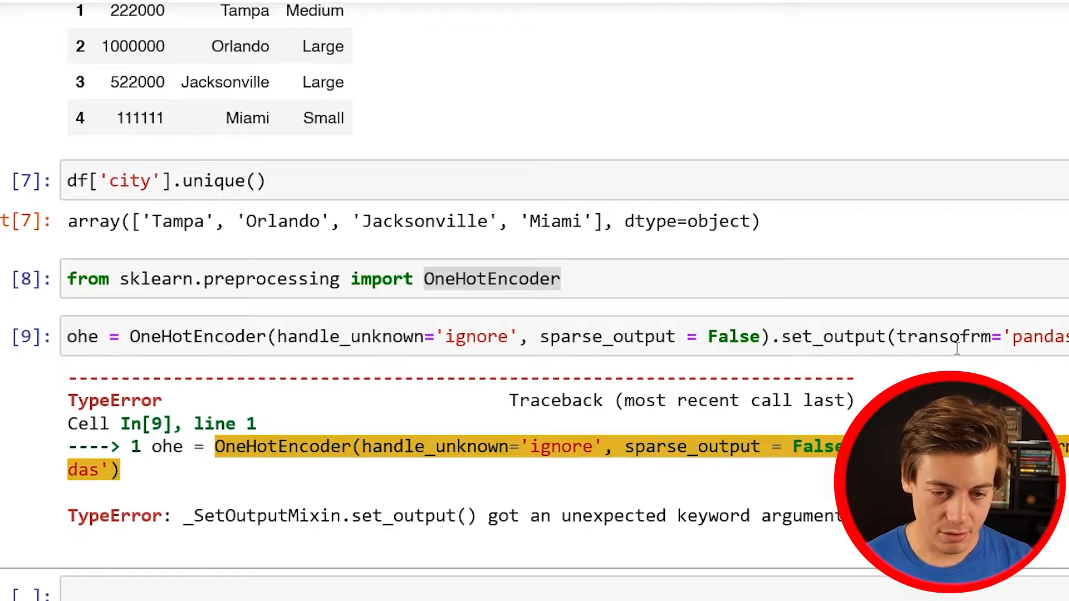
pyautogui.doubleClick(947, 336)
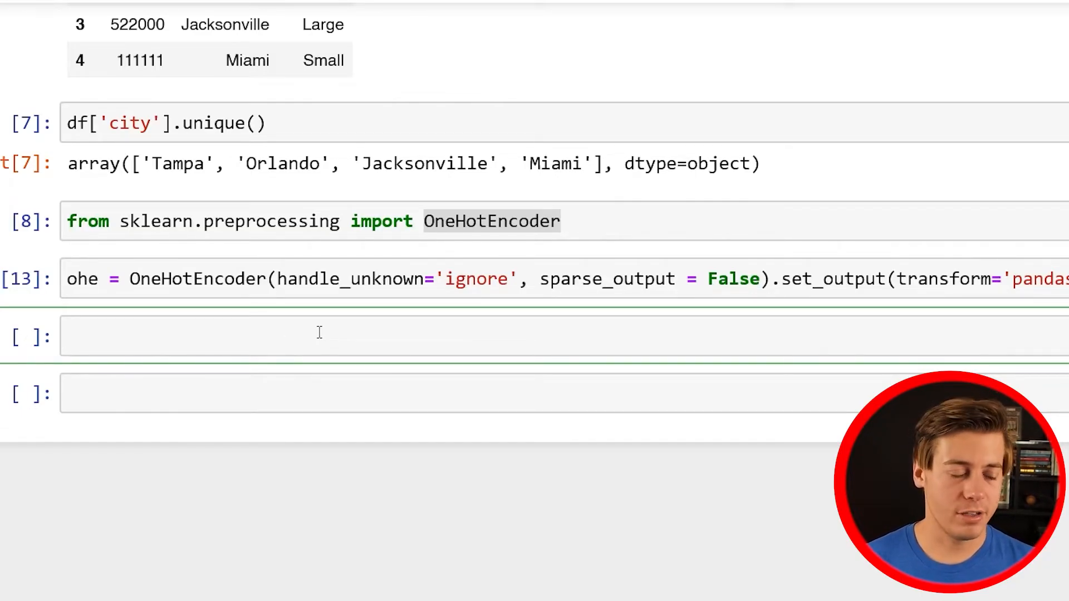
# Run ohetransform = ohe.fit_transform(df[['city']]) to encode the city column.
pyautogui.write('ohe')
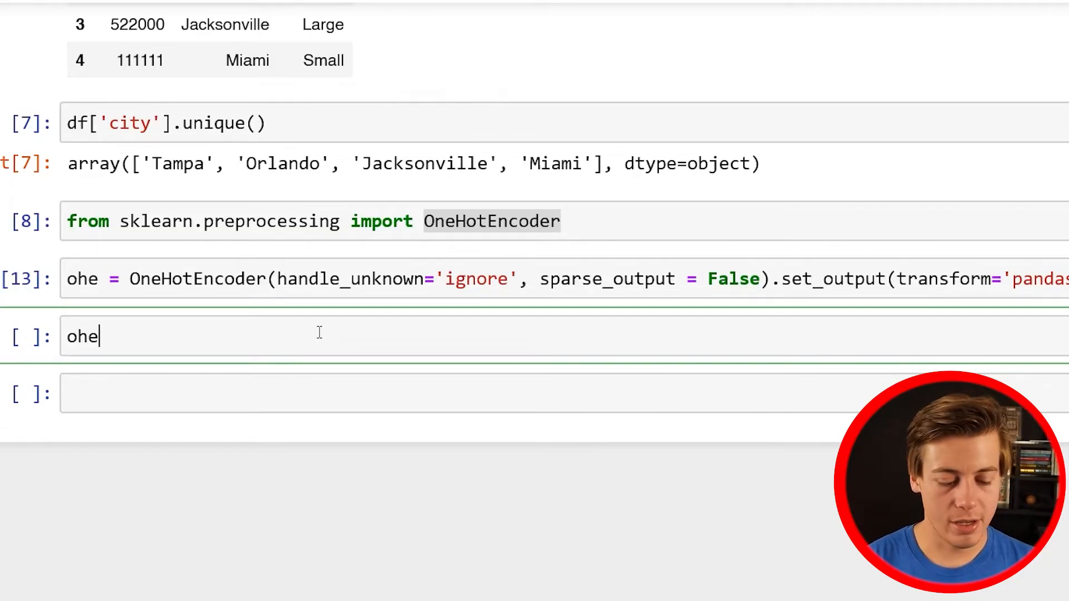
pyautogui.write('transf')
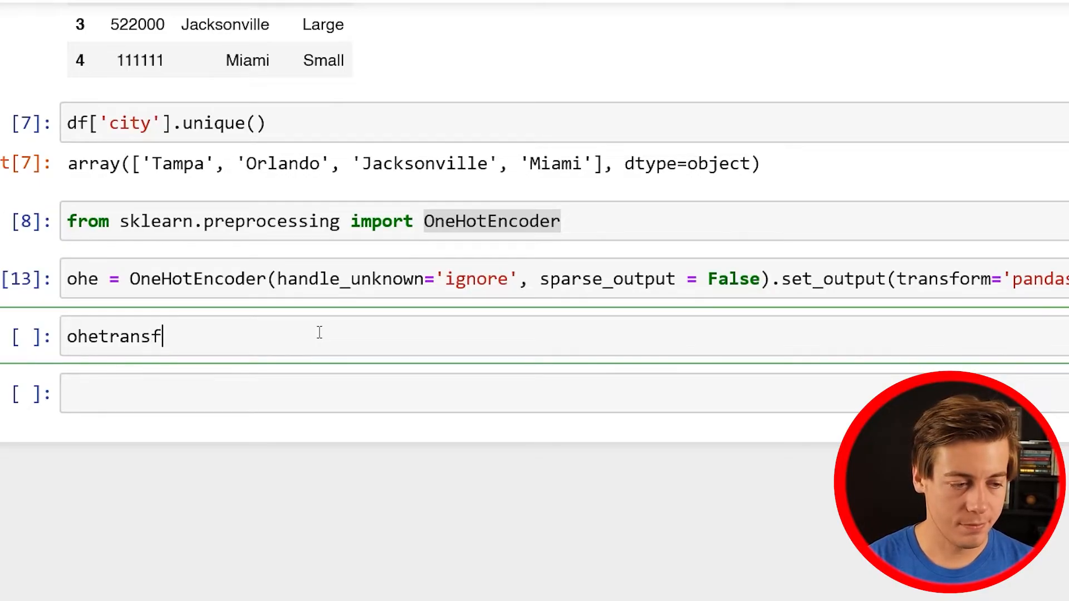
pyautogui.write('orm = ohe')
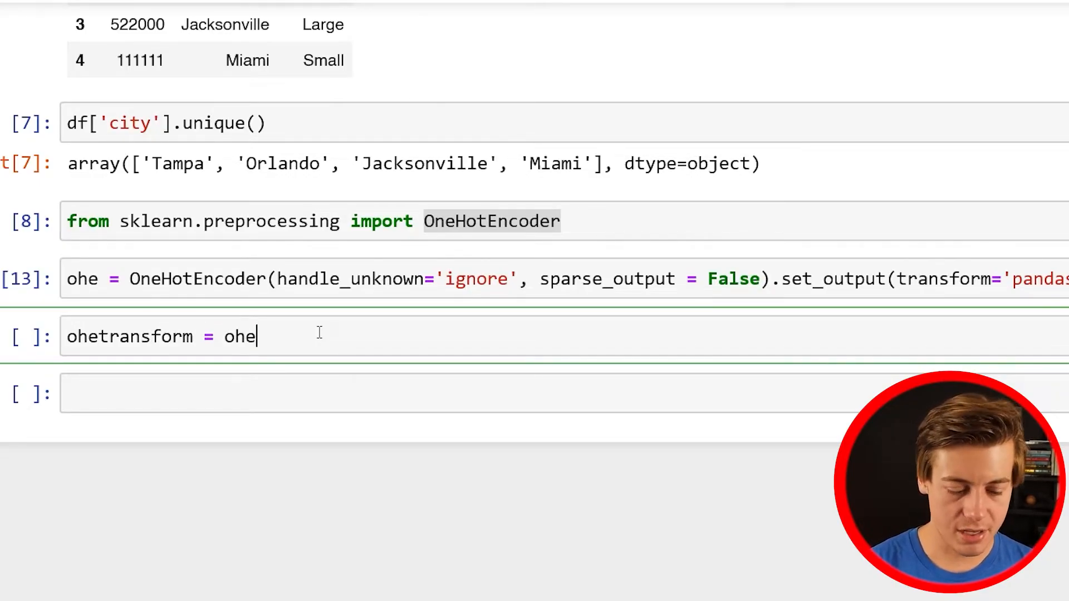
pyautogui.write('.fit_tr')
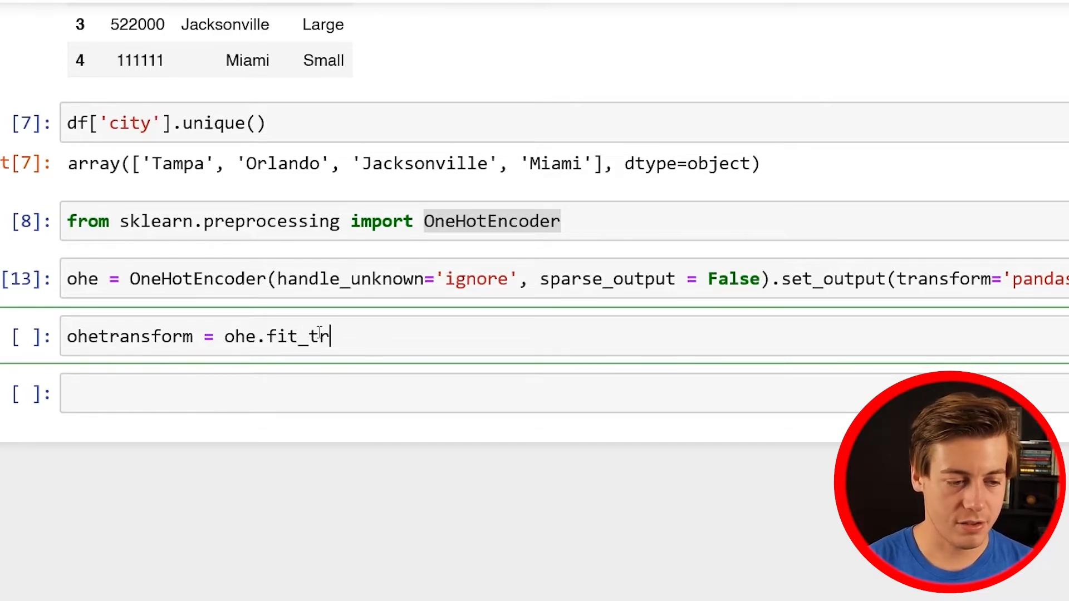
pyautogui.write('ansform(')
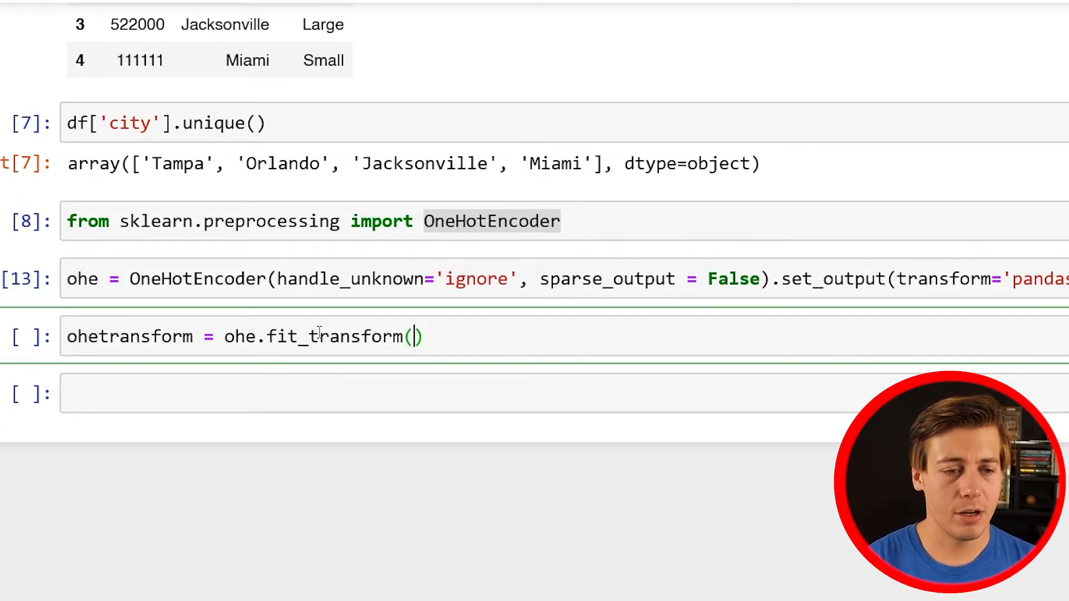
pyautogui.write('d')
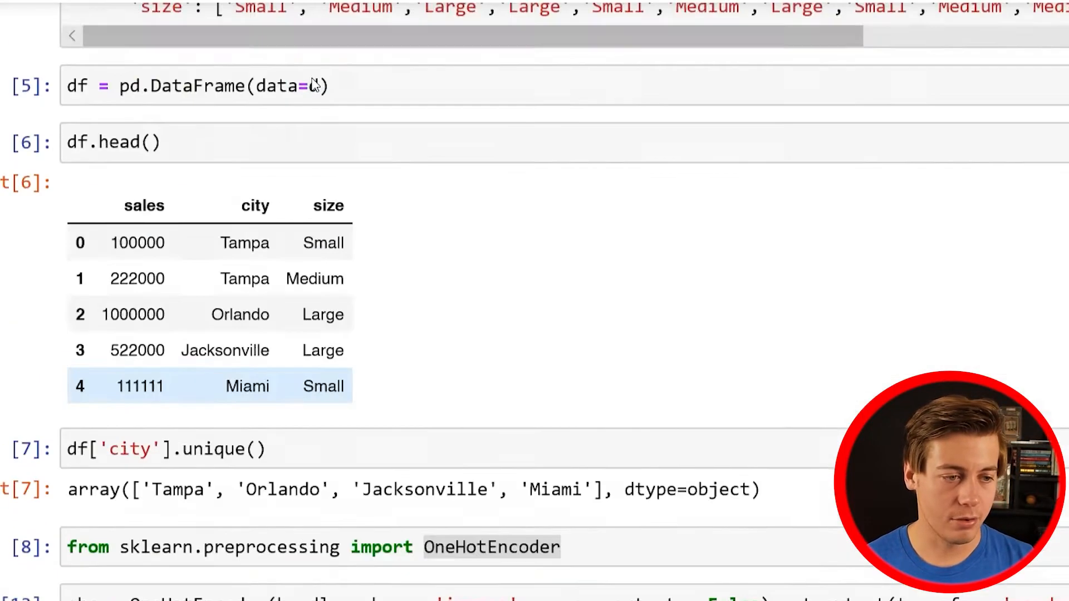
pyautogui.scroll(-3)
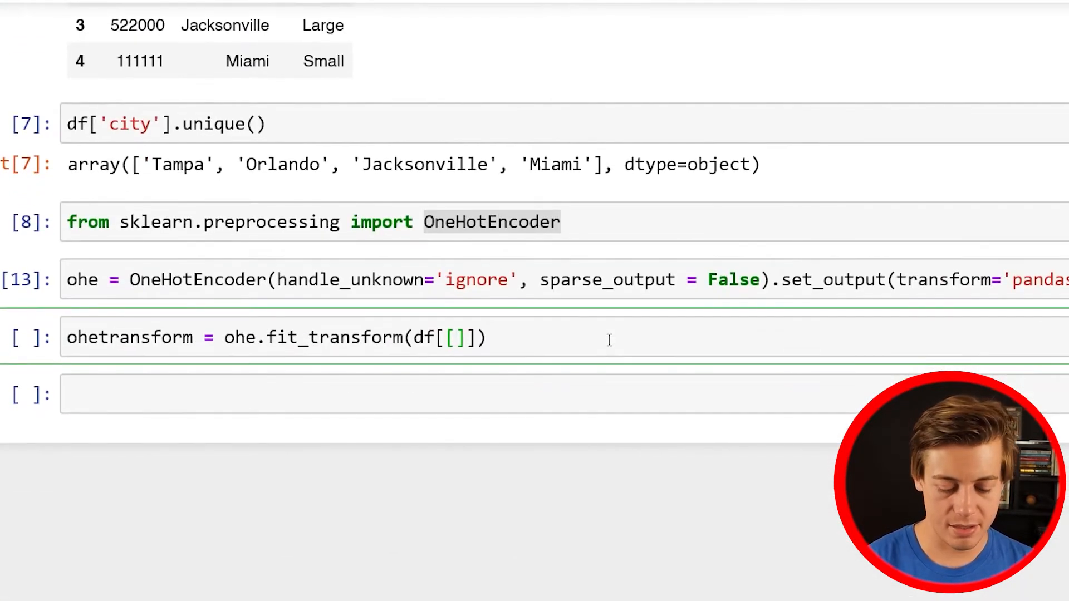
pyautogui.write("'city'")
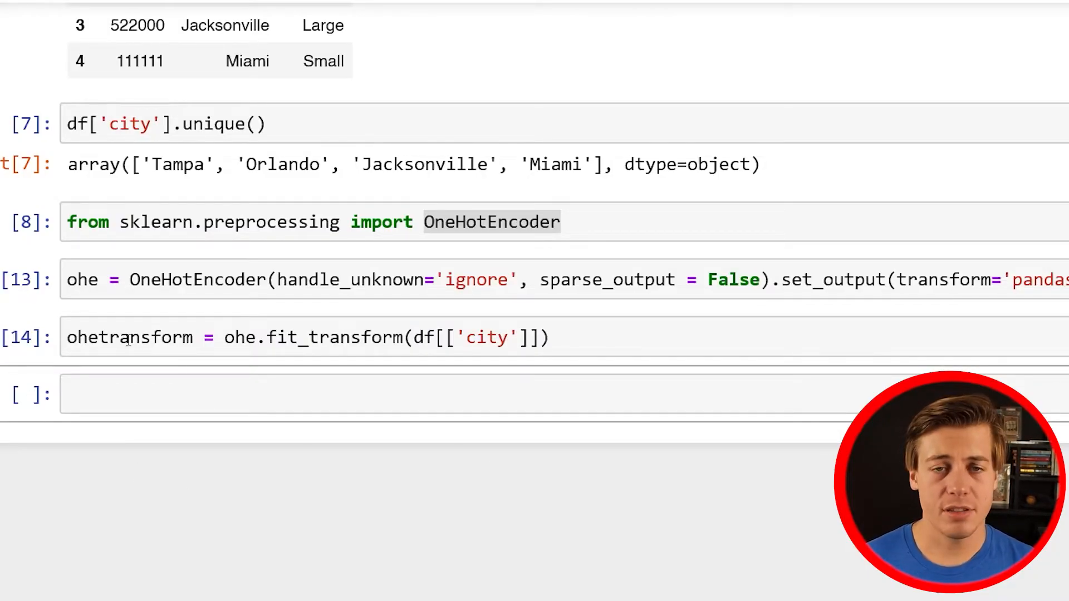
pyautogui.doubleClick(129, 336)
pyautogui.write('ohetransform')
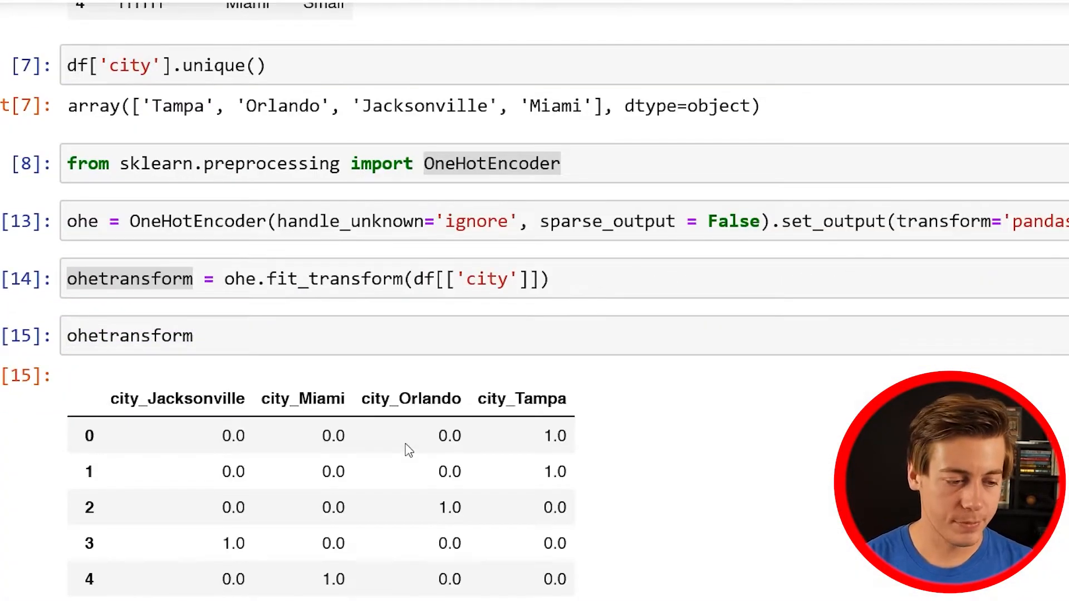
# Display the full ohetransform table with the four city_ columns and scroll through it.
pyautogui.scroll(-3)
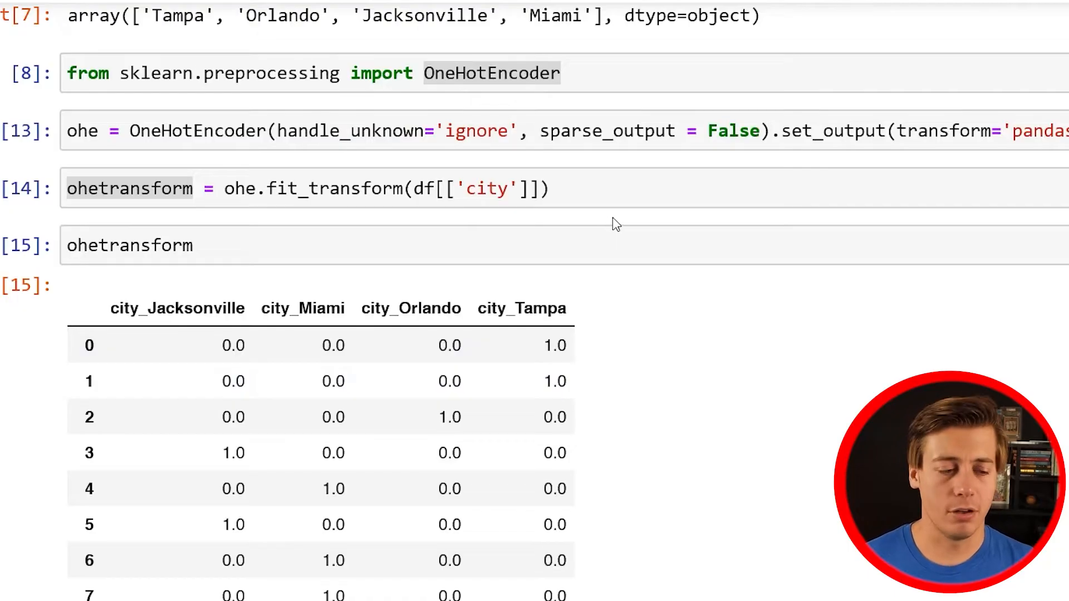
pyautogui.scroll(-3)
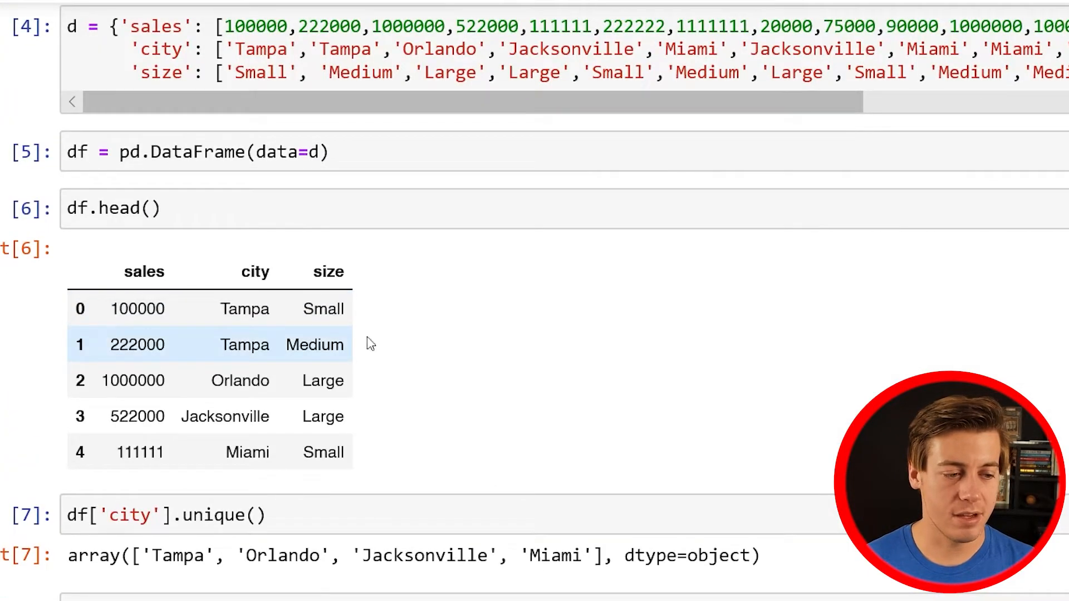
pyautogui.scroll(-3)
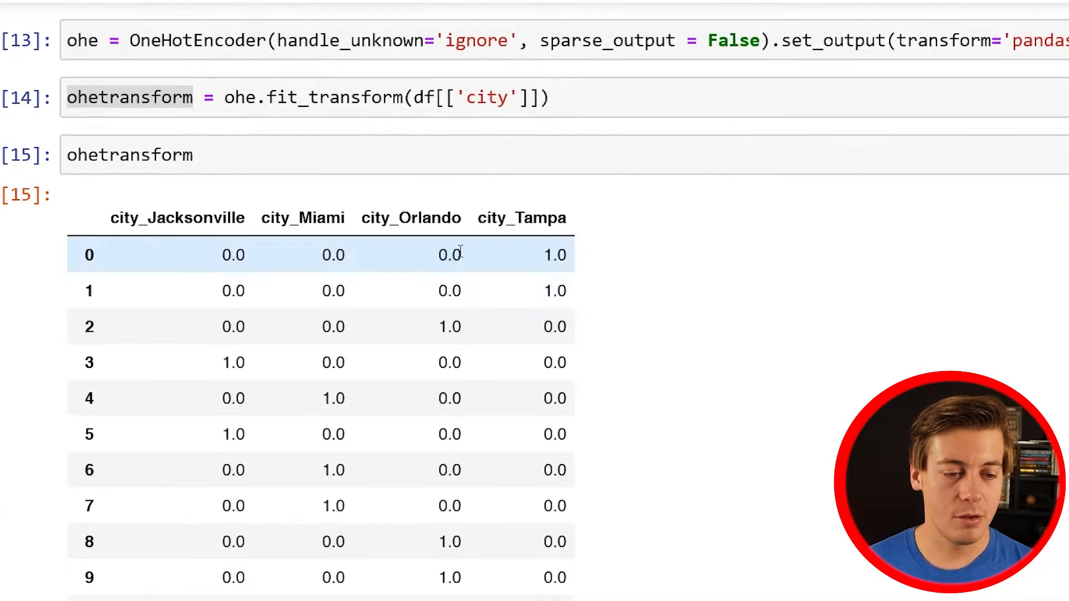
pyautogui.moveTo(535, 290)
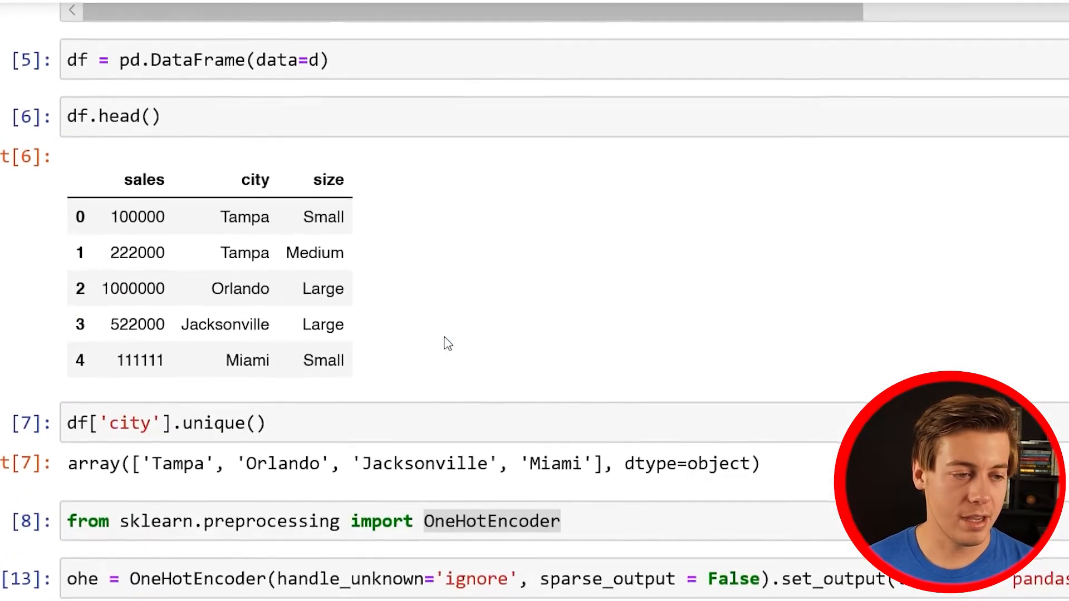
pyautogui.scroll(-3)
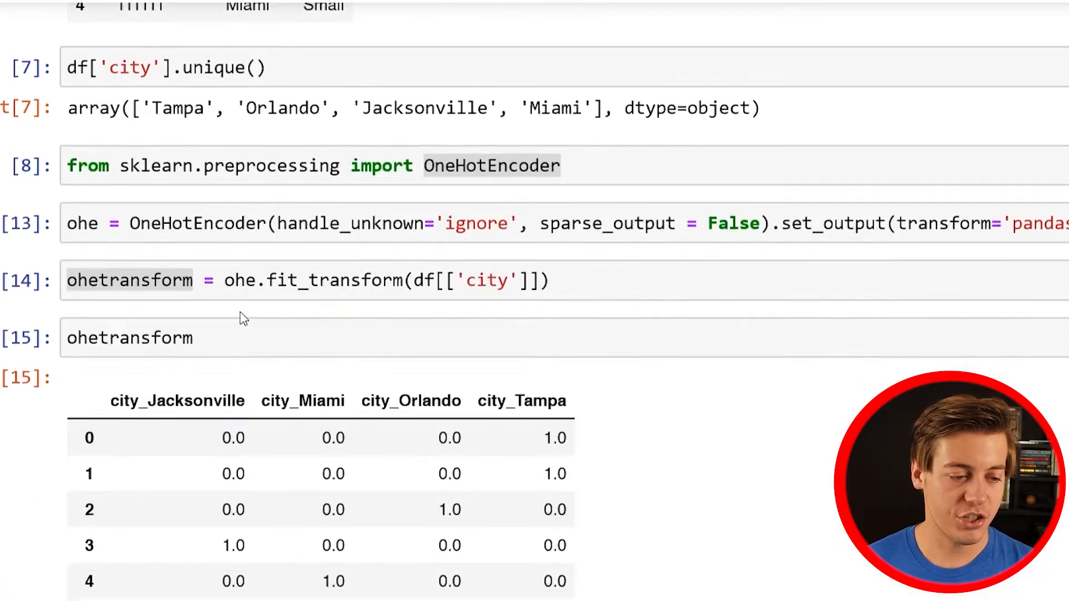
pyautogui.scroll(-3)
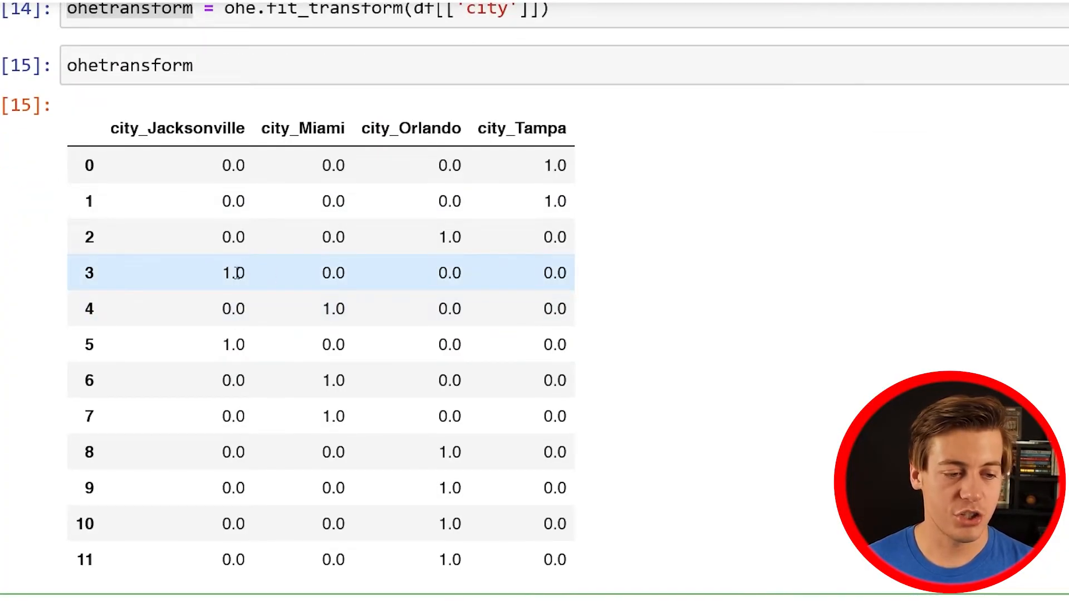
pyautogui.scroll(-3)
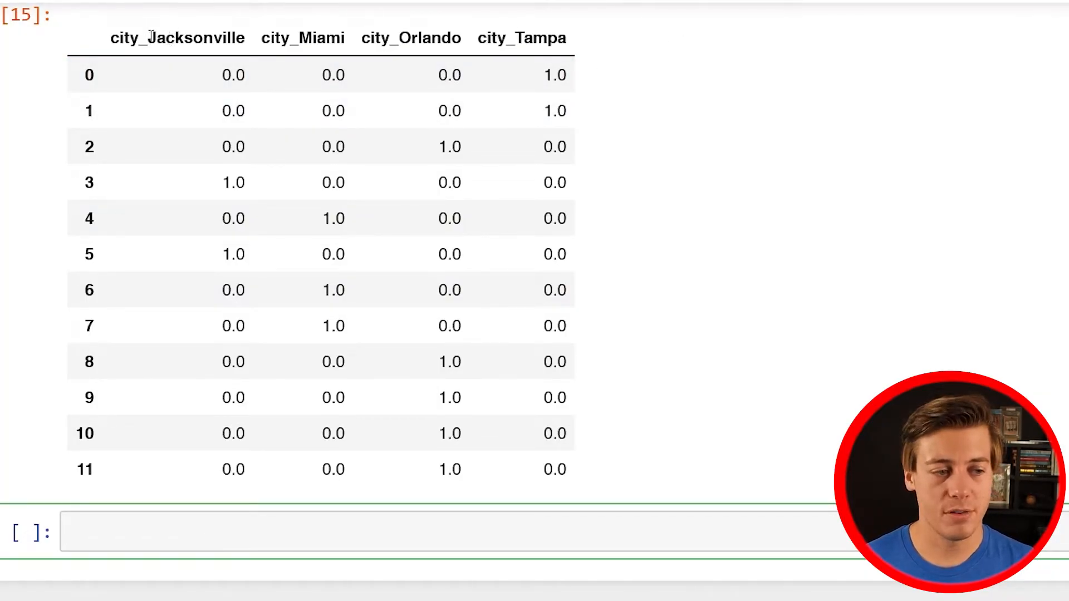
pyautogui.moveTo(420, 31)
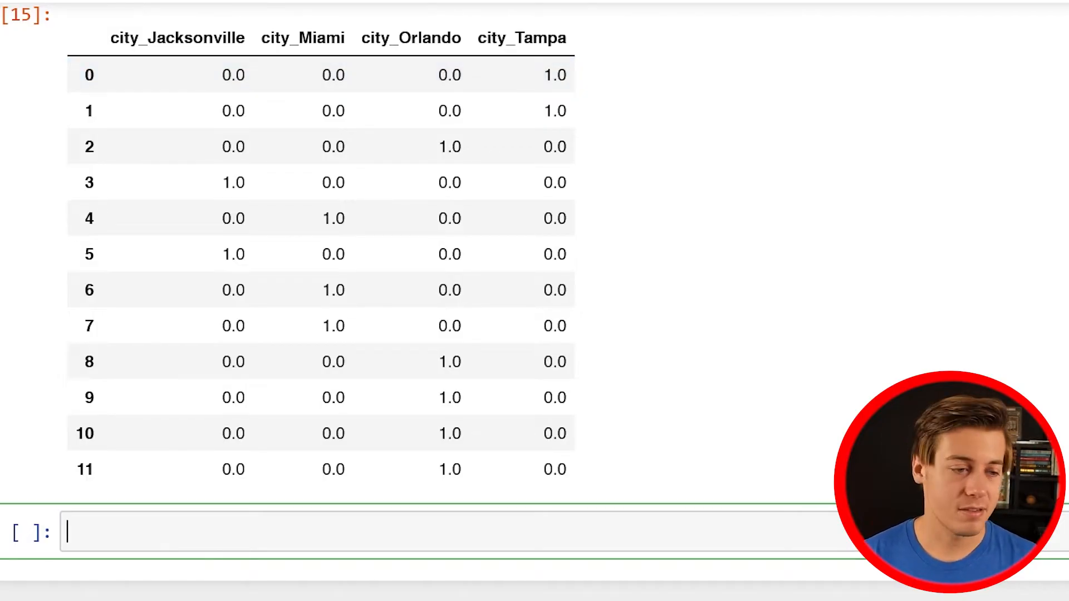
# Insert new cells below and enter df.head() to re-preview the original DataFrame.
pyautogui.scroll(-3)
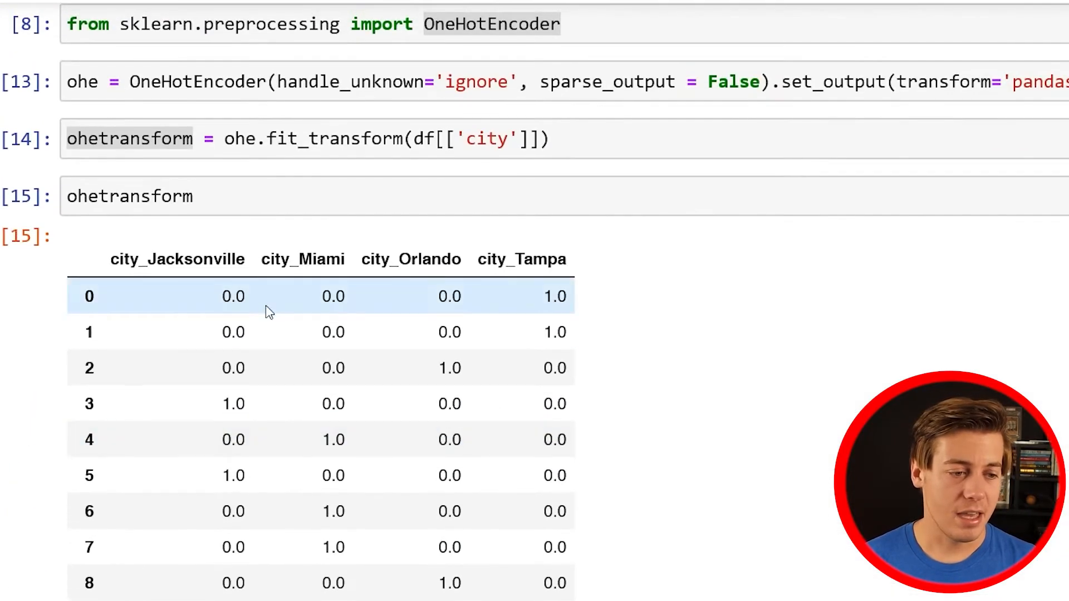
pyautogui.scroll(3)
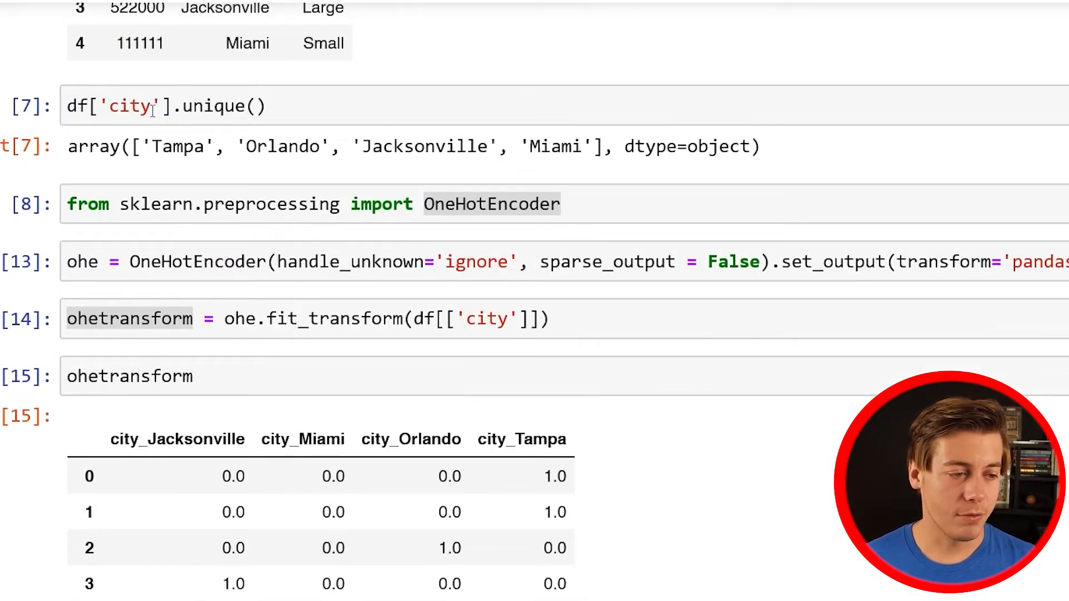
pyautogui.scroll(-3)
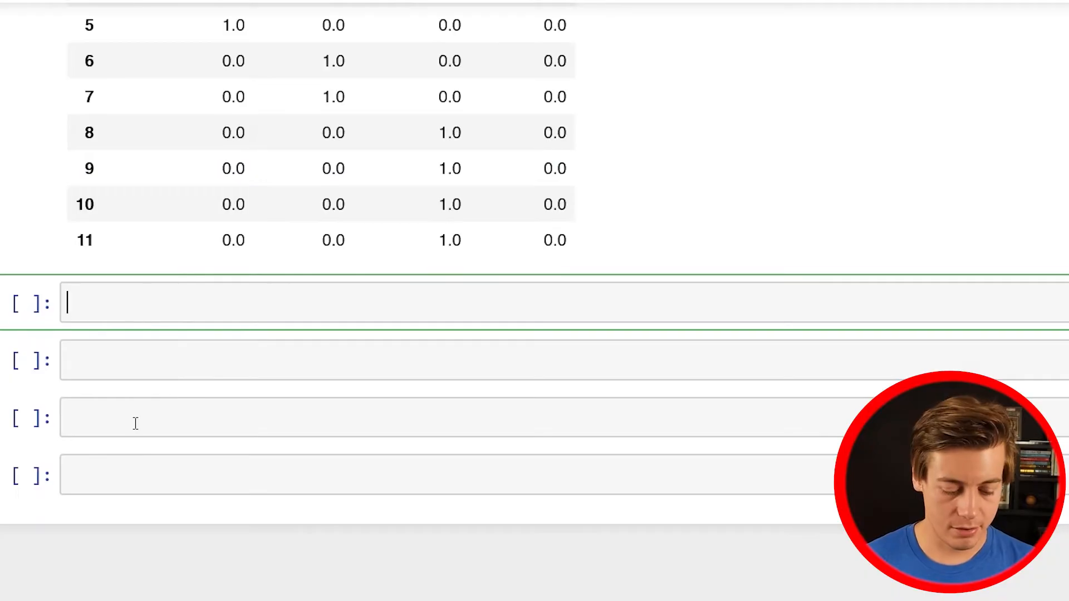
pyautogui.write('df.head()')
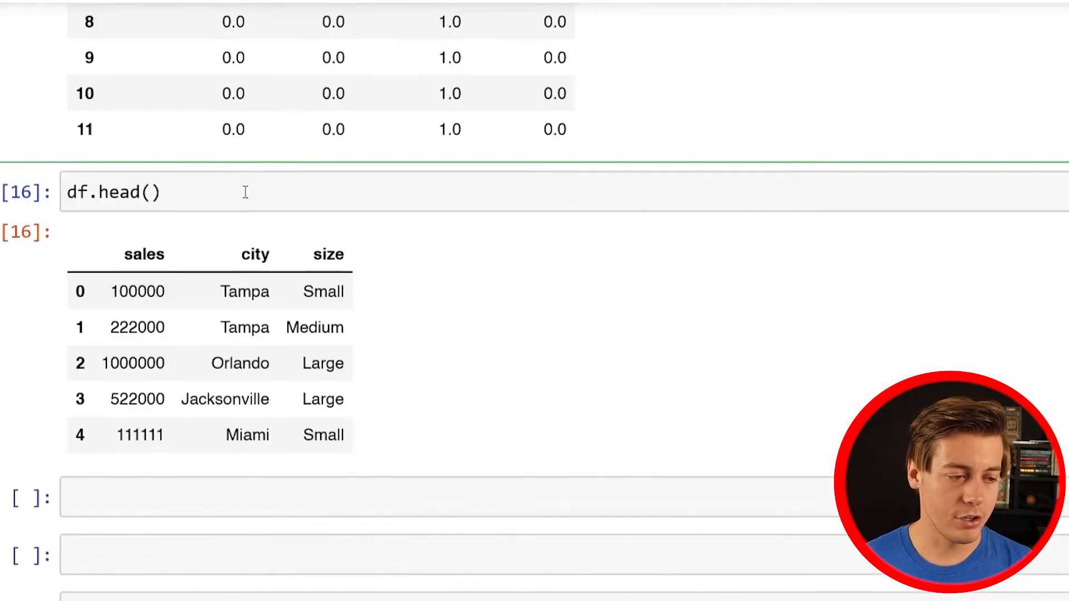
# Run ohetransform.head() beneath df.head() to compare the first five rows of both.
pyautogui.write('ohetransform/.')
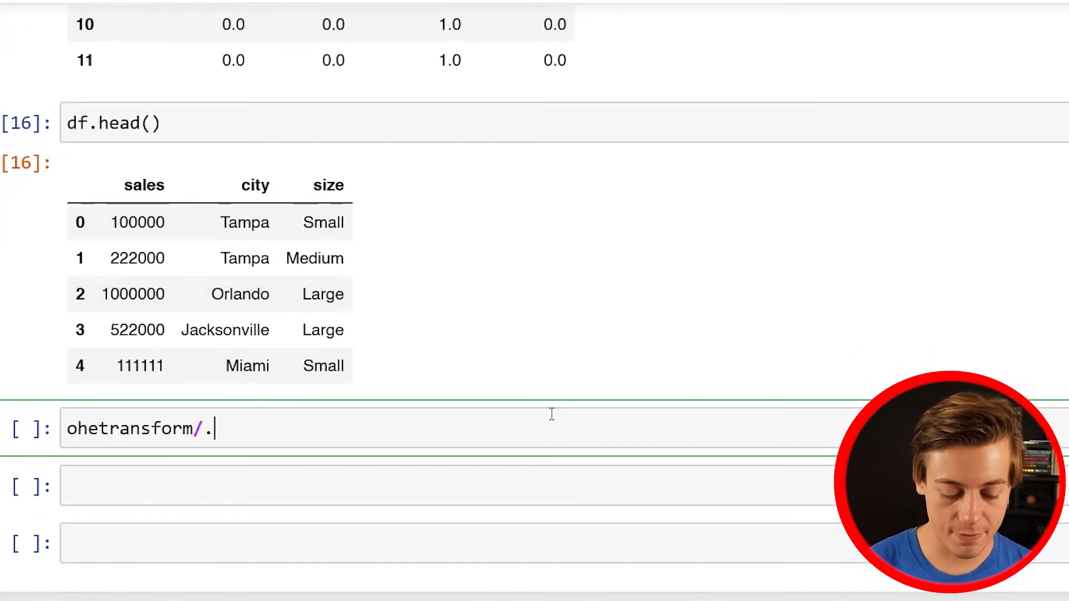
pyautogui.write('.head(')
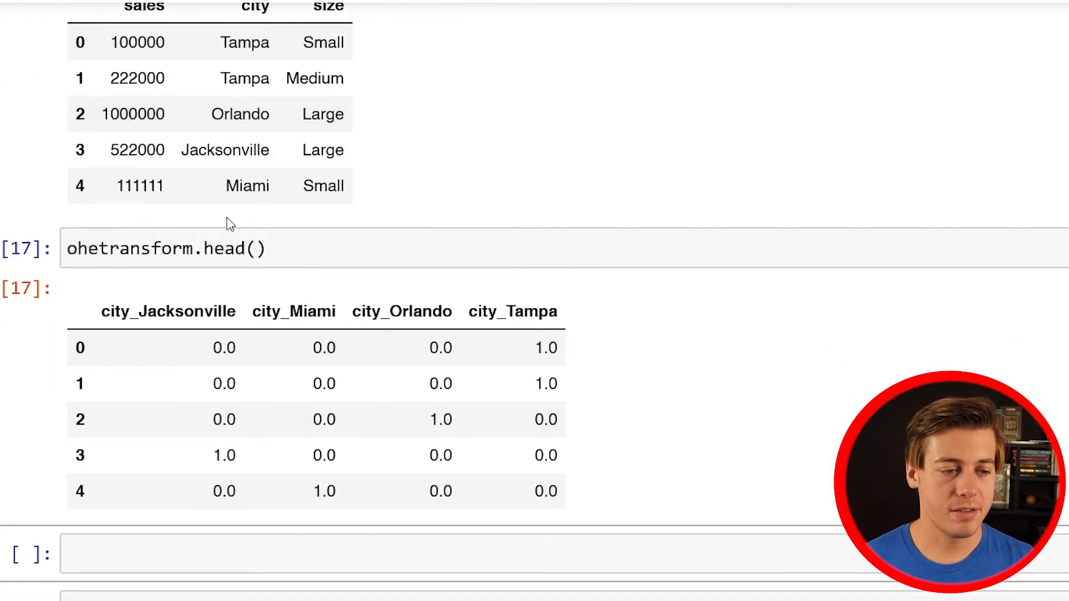
pyautogui.scroll(3)
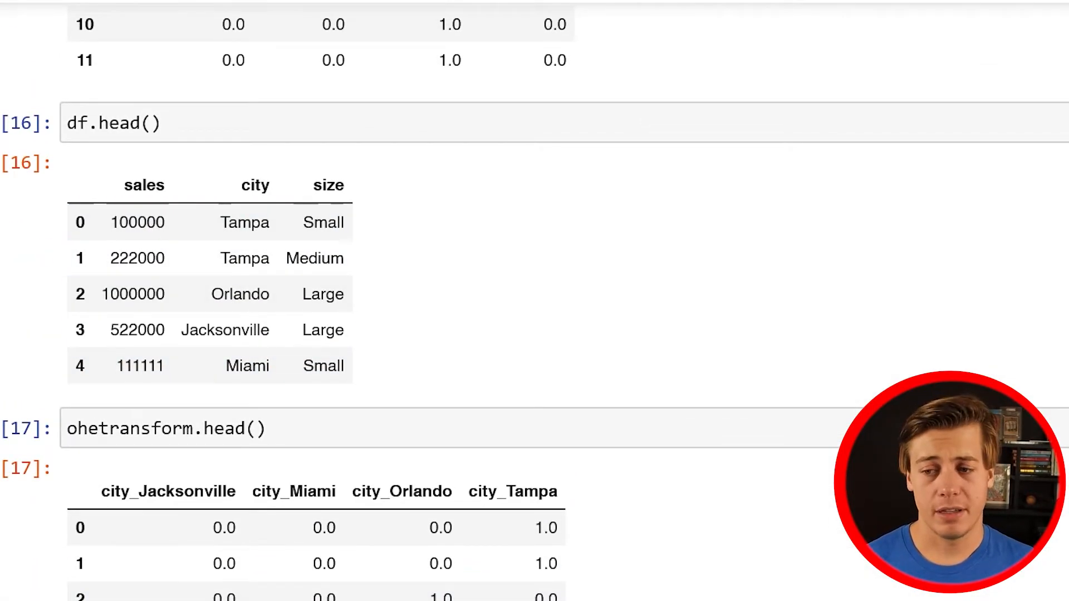
pyautogui.scroll(-3)
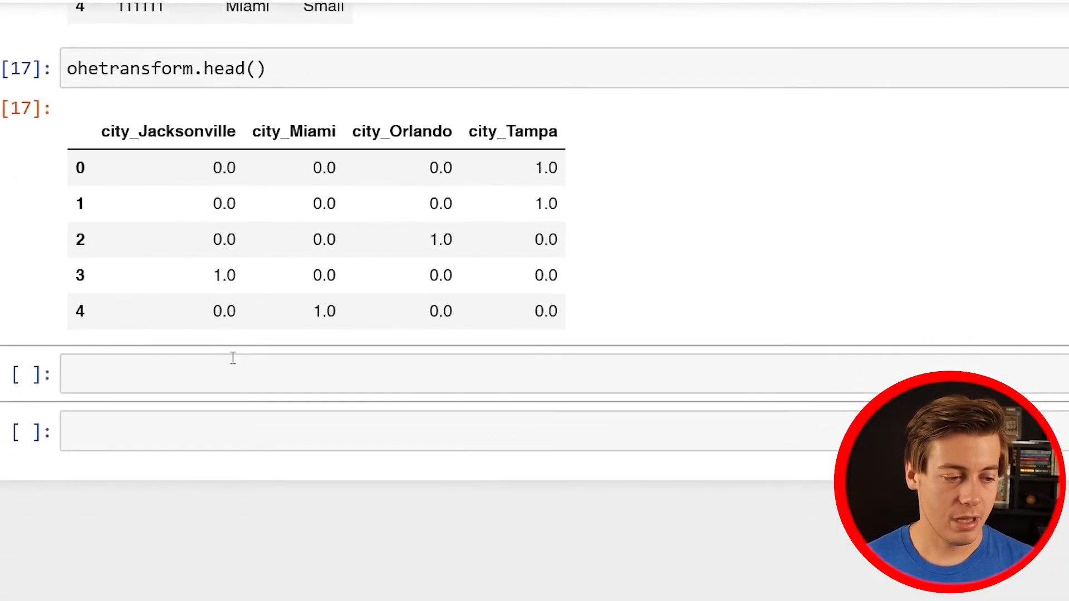
# Write df = pd.concat([df, ohetransform], axis=1) to join the one-hot city columns side by side.
pyautogui.write('df')
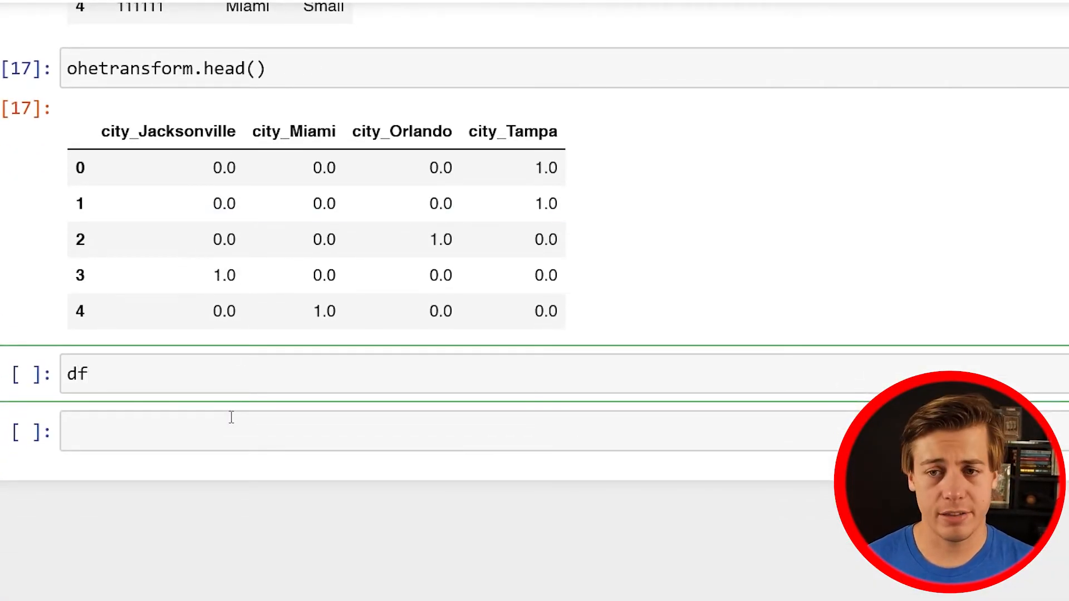
pyautogui.write('= pd')
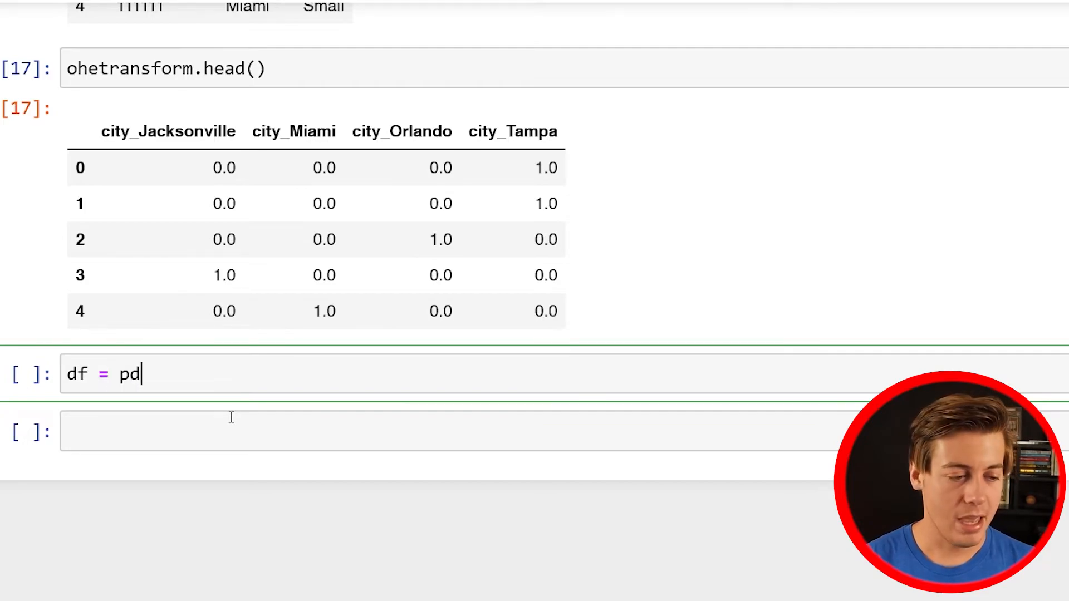
pyautogui.write('.concat')
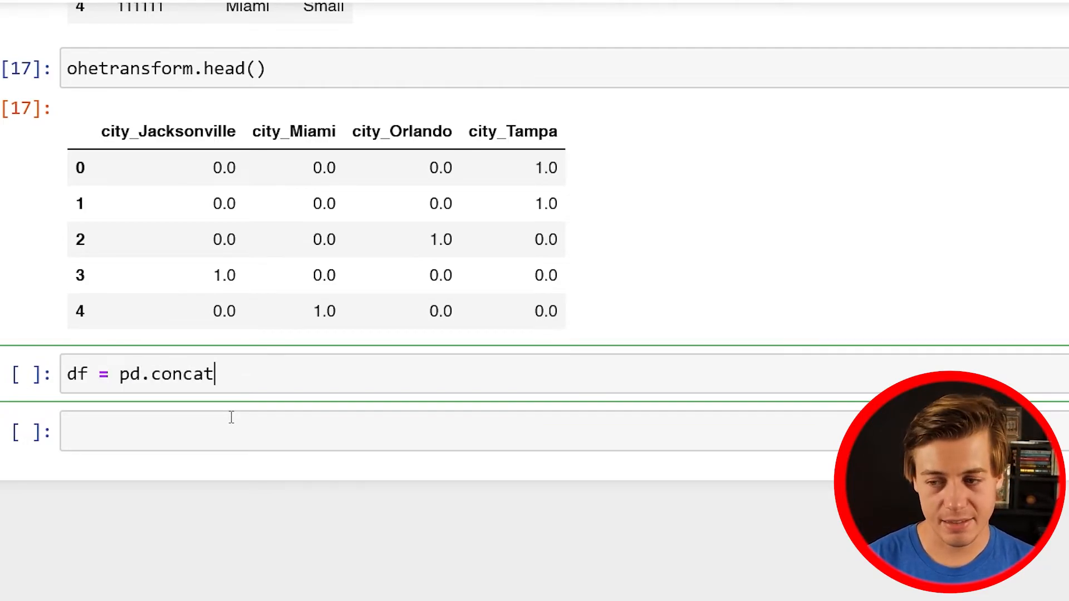
pyautogui.write('()')
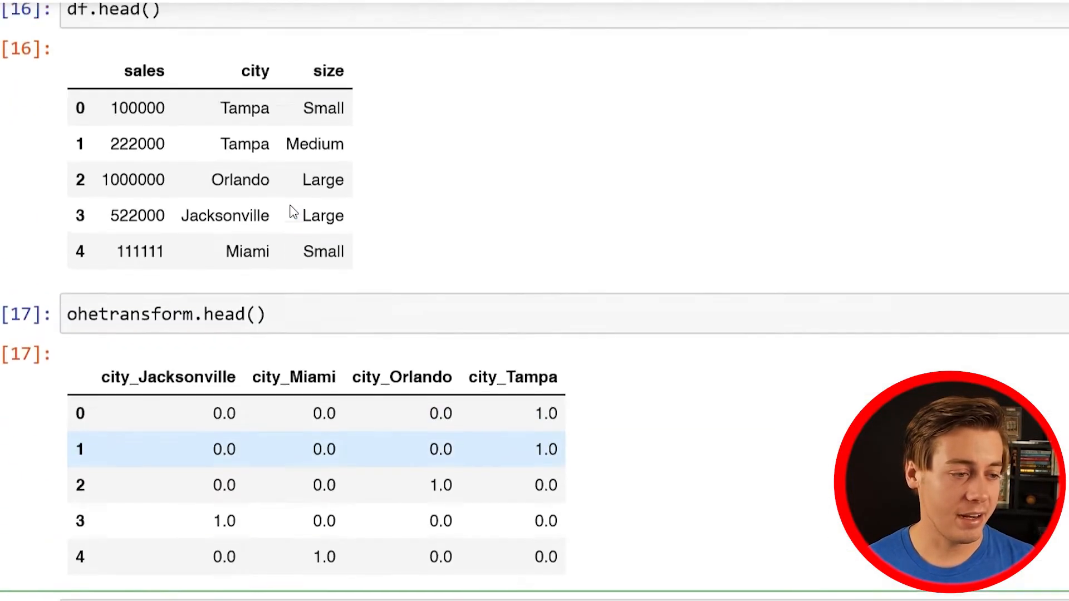
pyautogui.scroll(-3)
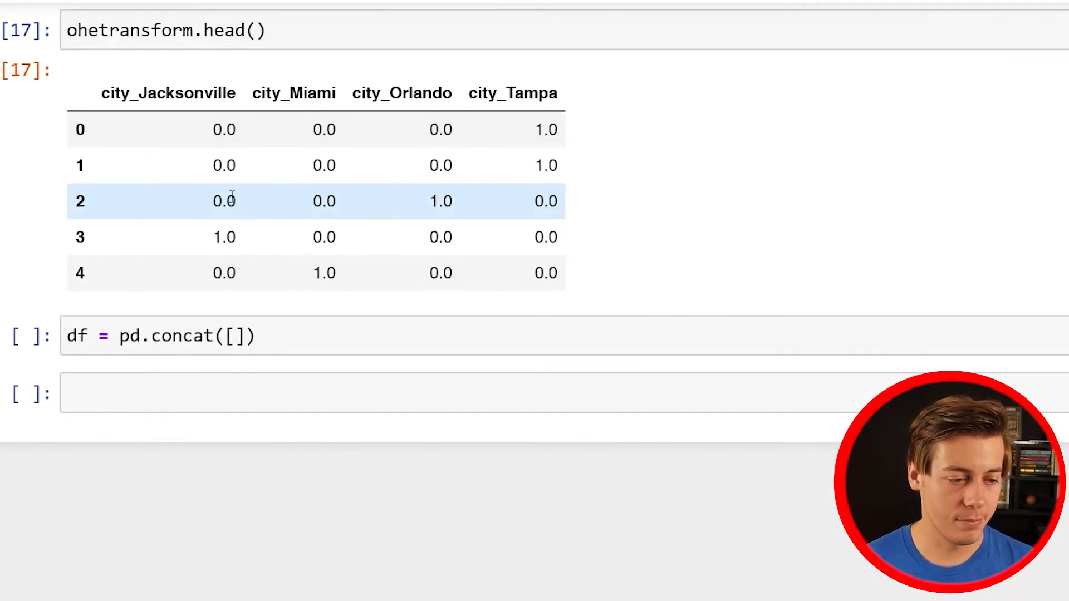
pyautogui.write('df,')
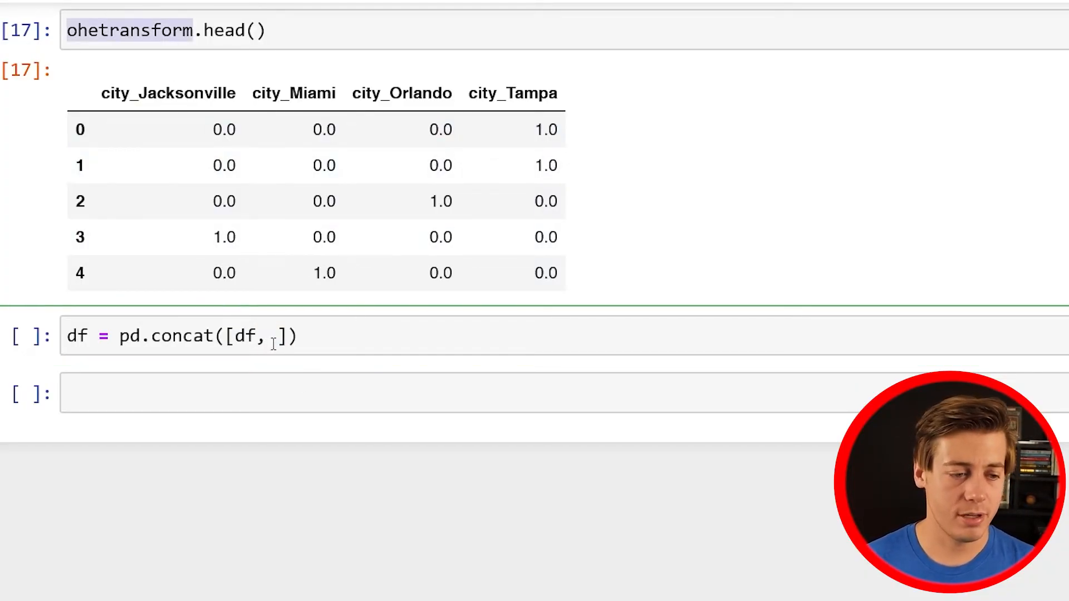
pyautogui.write('ohetransform')
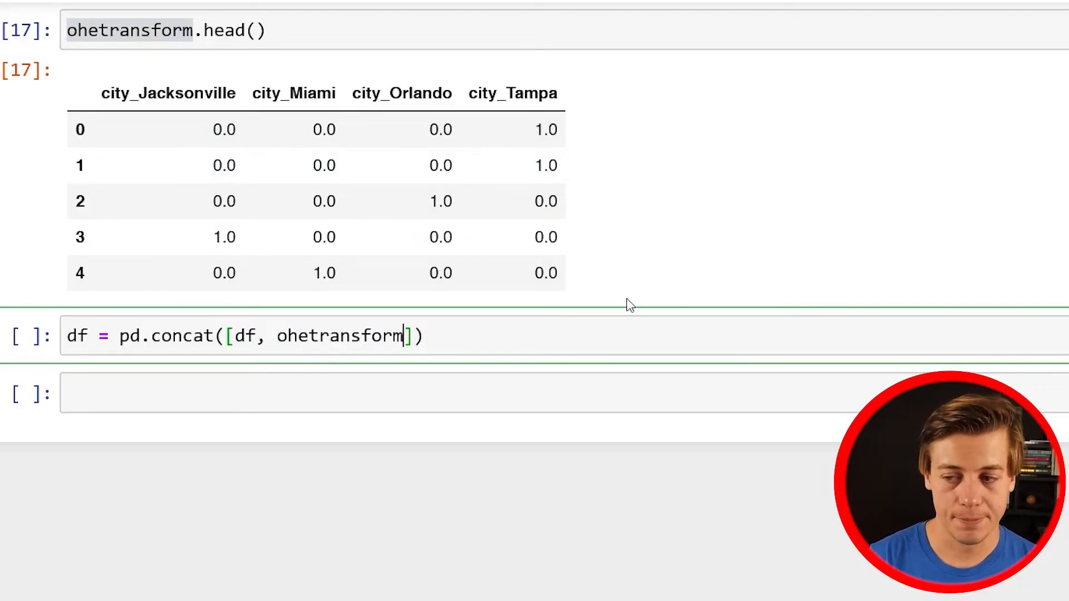
pyautogui.write(', axis')
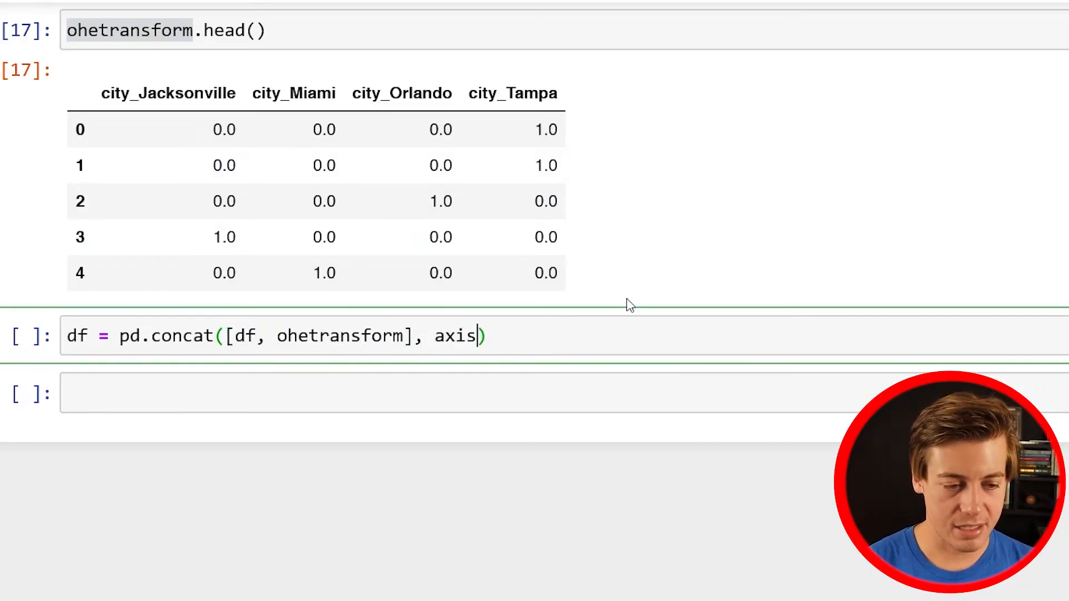
pyautogui.write('=1')
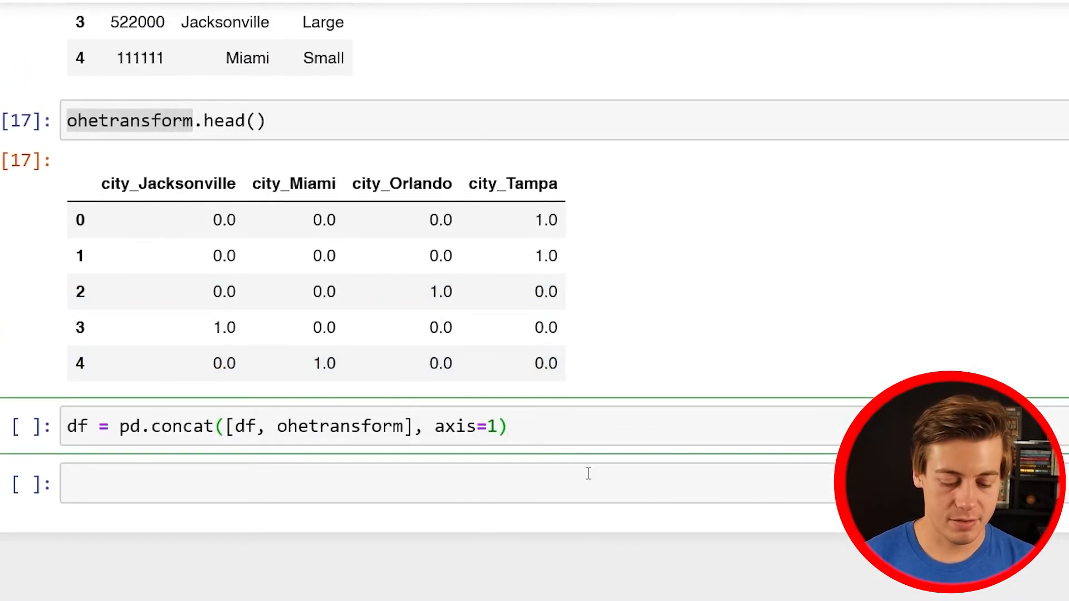
# Append .drop(columns=['city']) to remove the original city column and run the cell.
pyautogui.write('.drop')
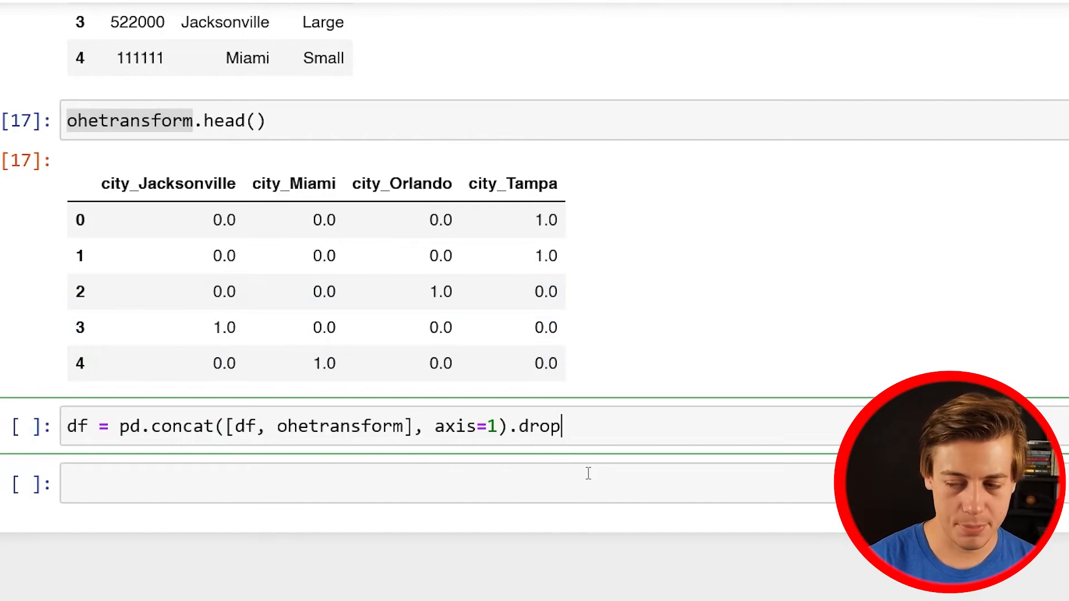
pyautogui.write('(columns =')
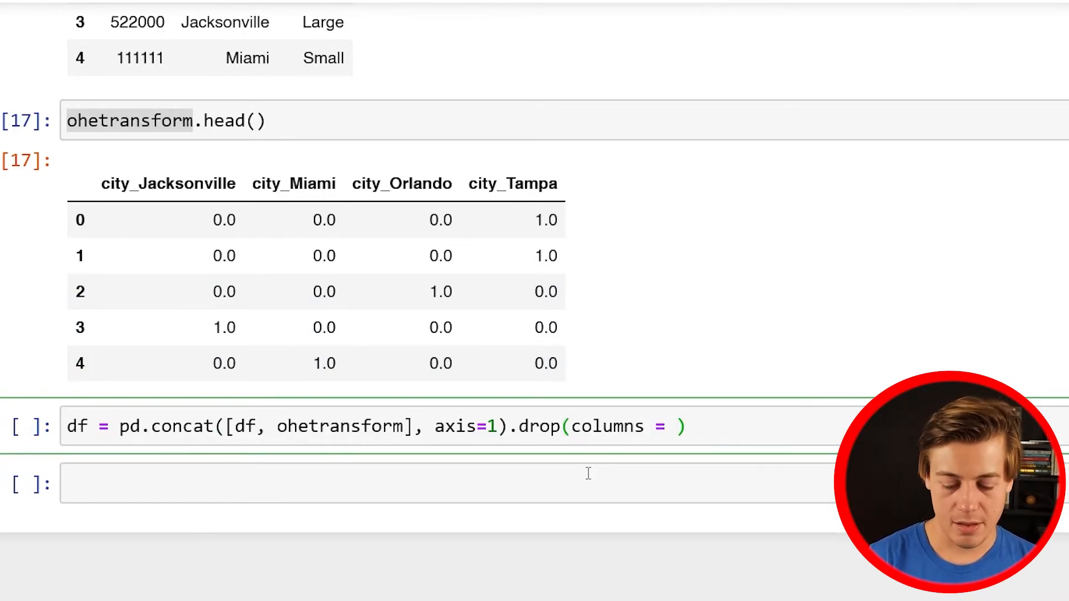
pyautogui.write("['']")
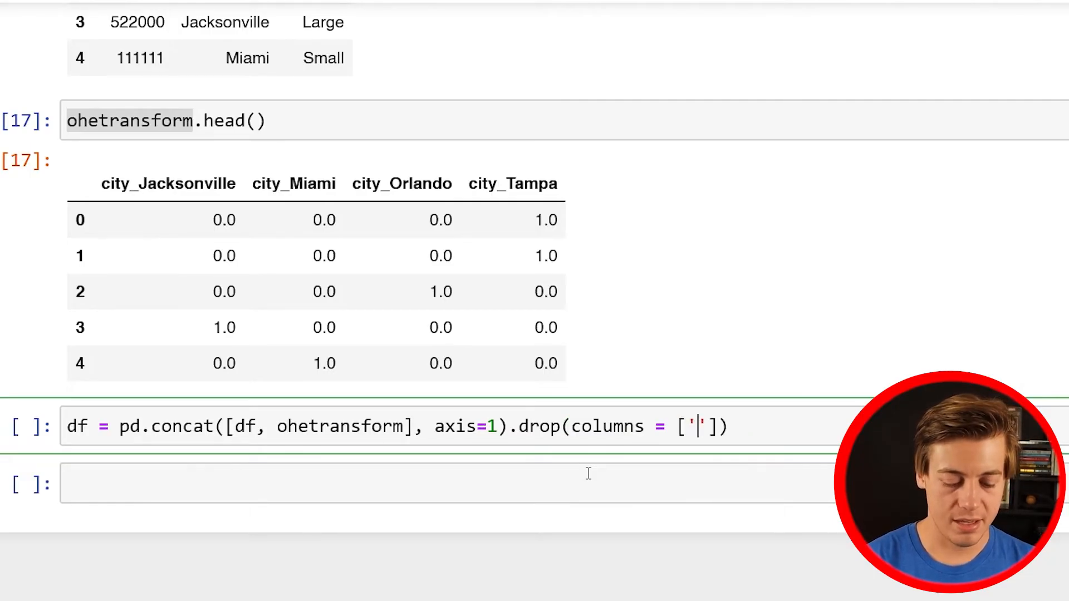
pyautogui.write('city')
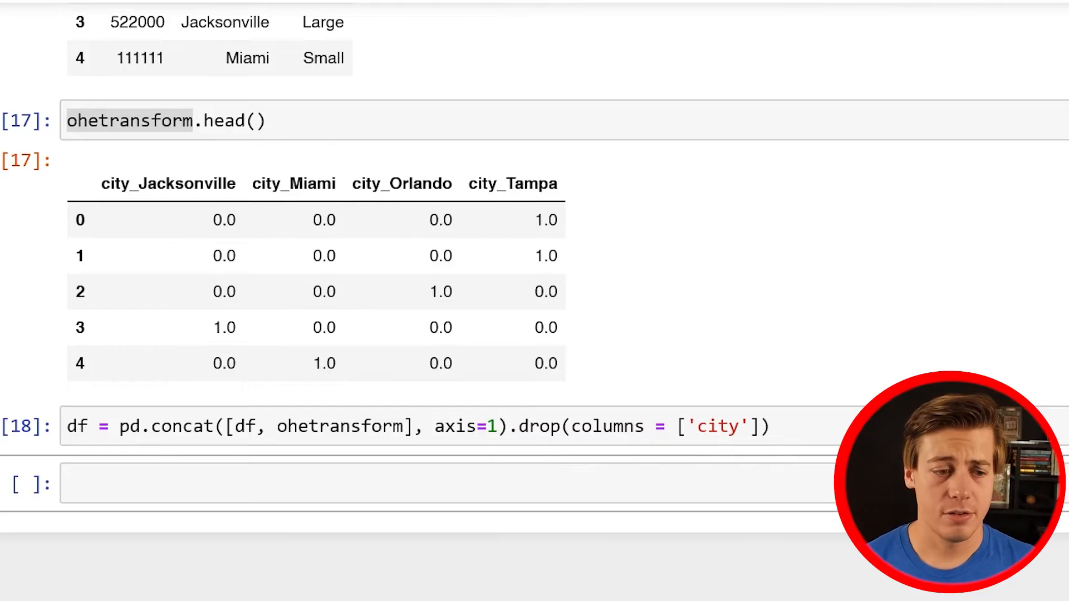
pyautogui.scroll(-3)
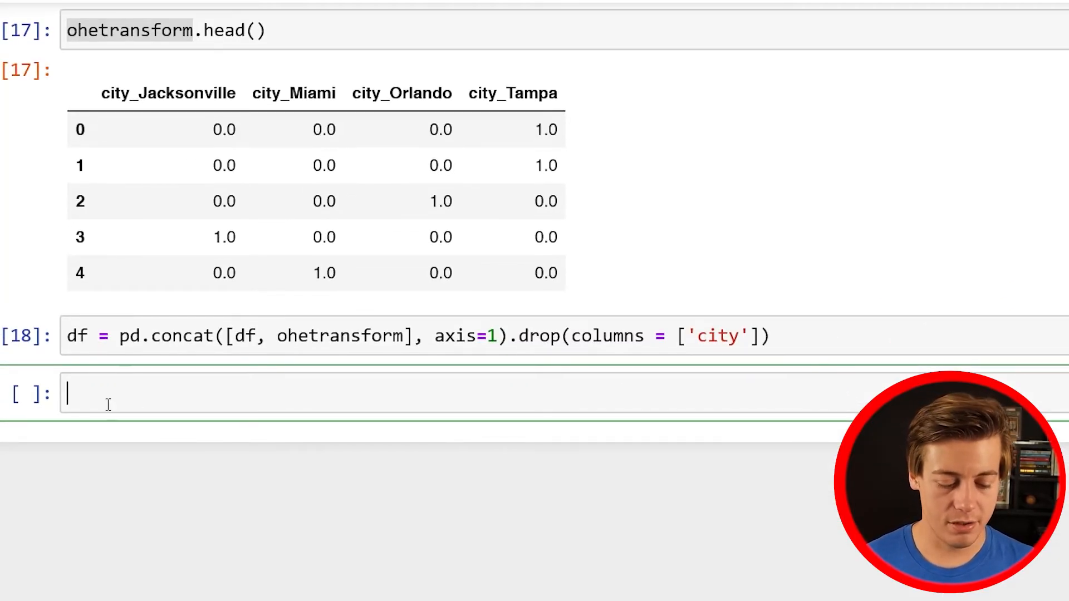
# Run df.head(10) to show ten rows of sales, size and the four city_ columns.
pyautogui.write('df.head')
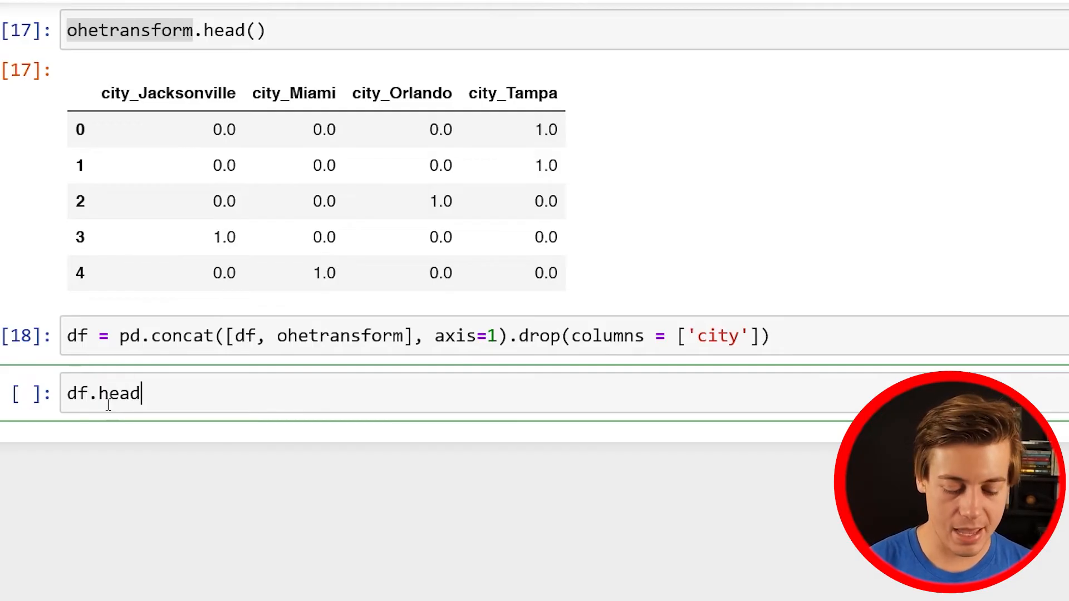
pyautogui.write('(10)')
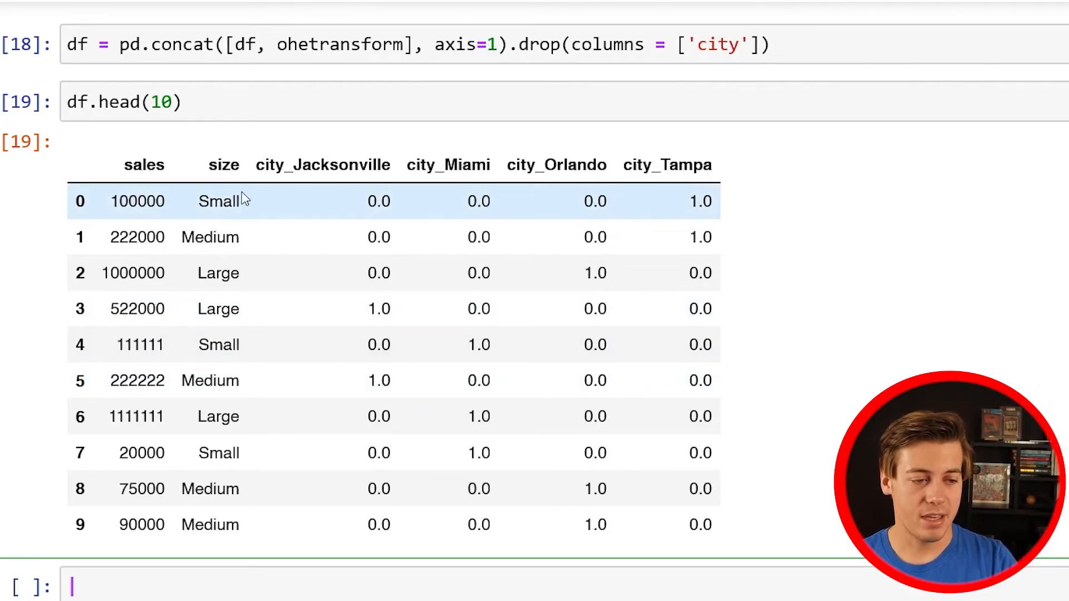
pyautogui.moveTo(349, 218)
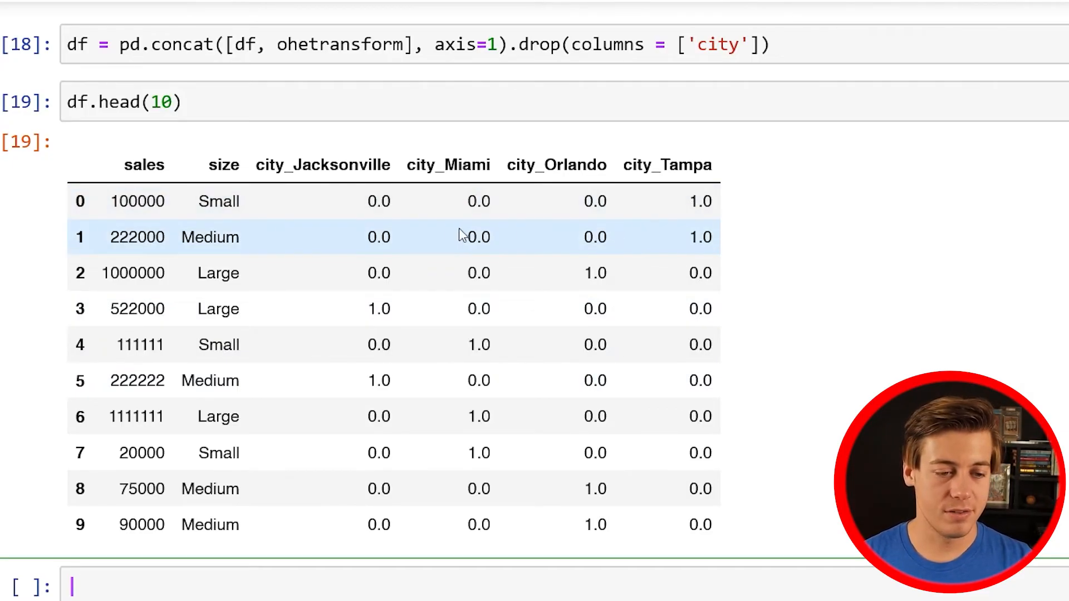
pyautogui.moveTo(240, 380)
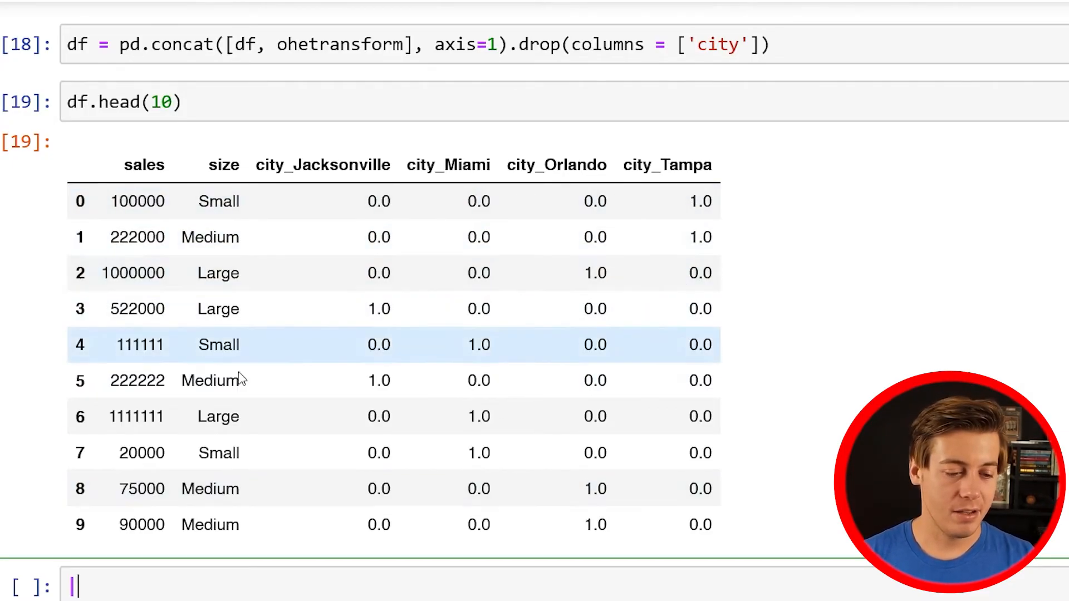
pyautogui.moveTo(380, 405)
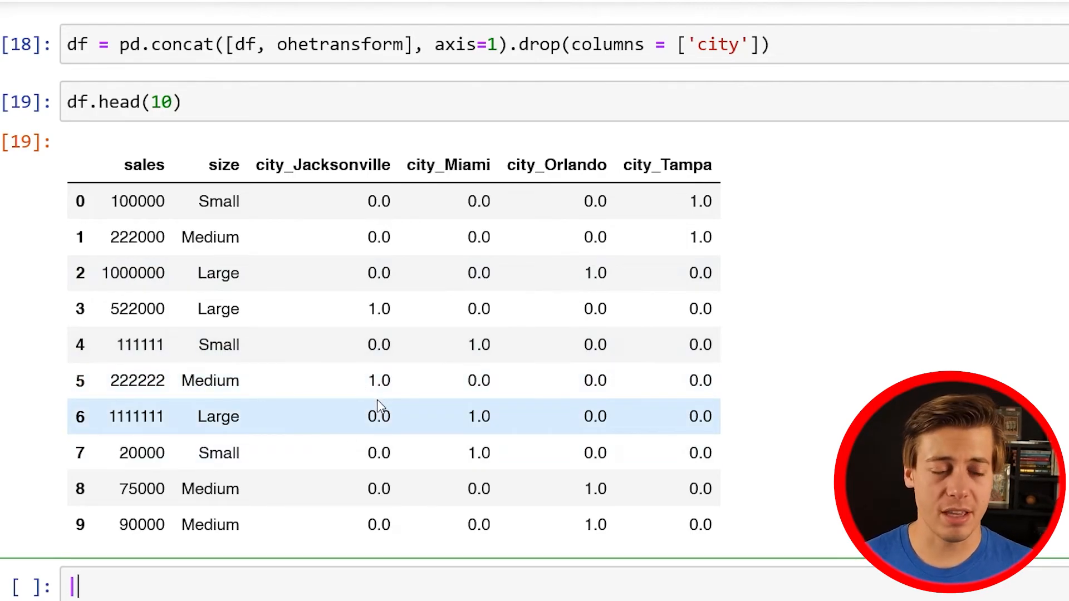
pyautogui.scroll(-3)
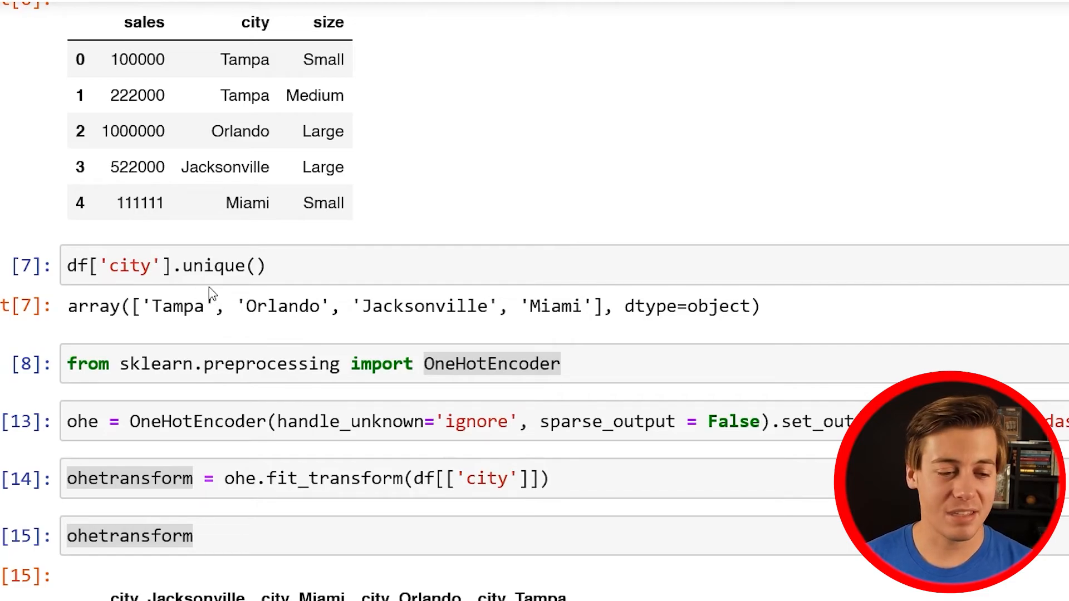
pyautogui.moveTo(394, 326)
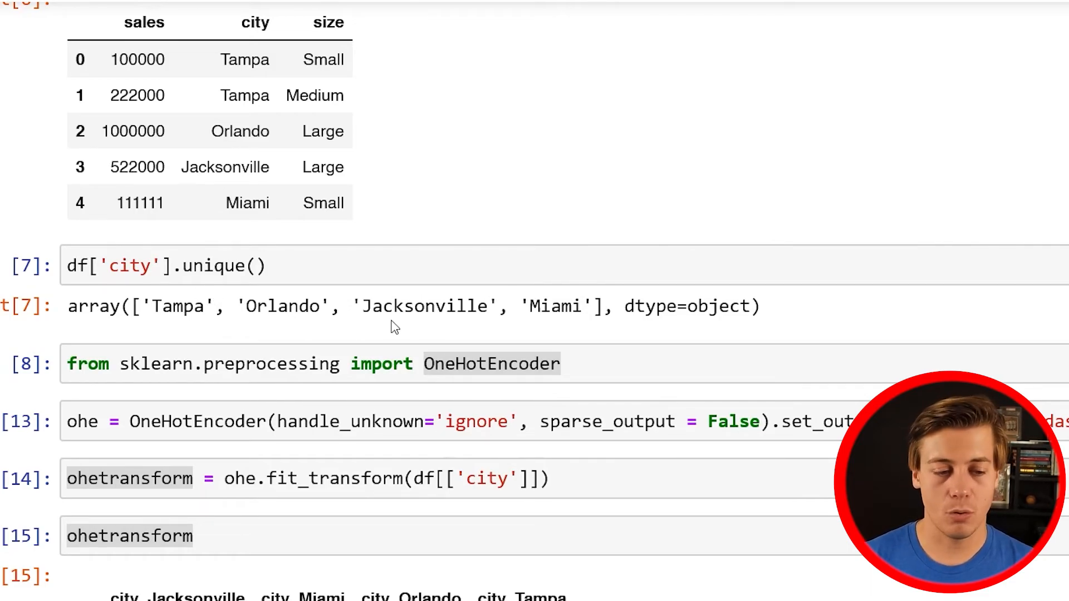
pyautogui.scroll(-3)
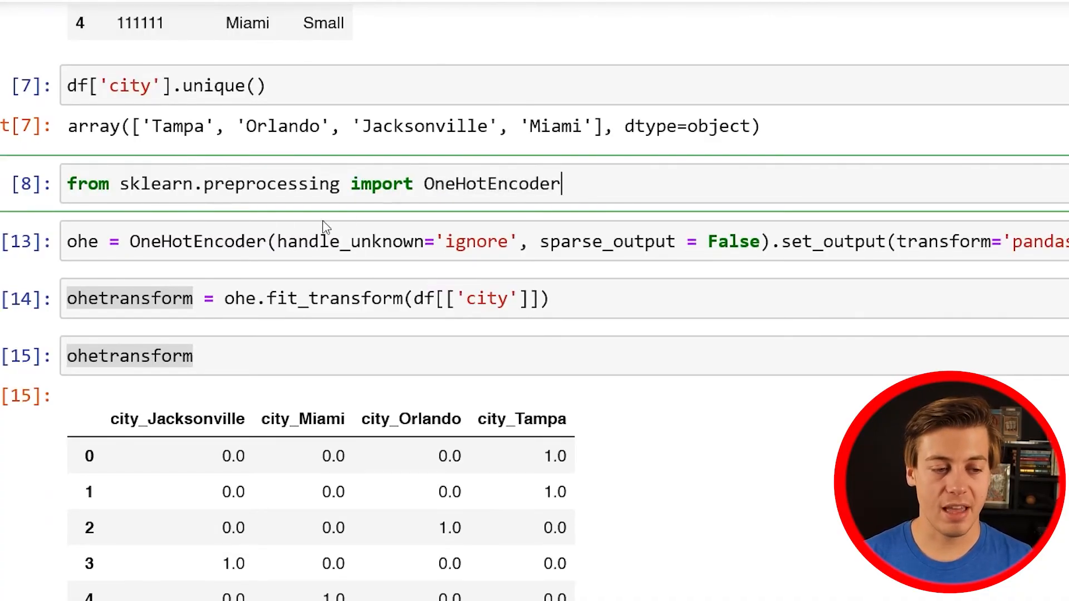
pyautogui.scroll(-3)
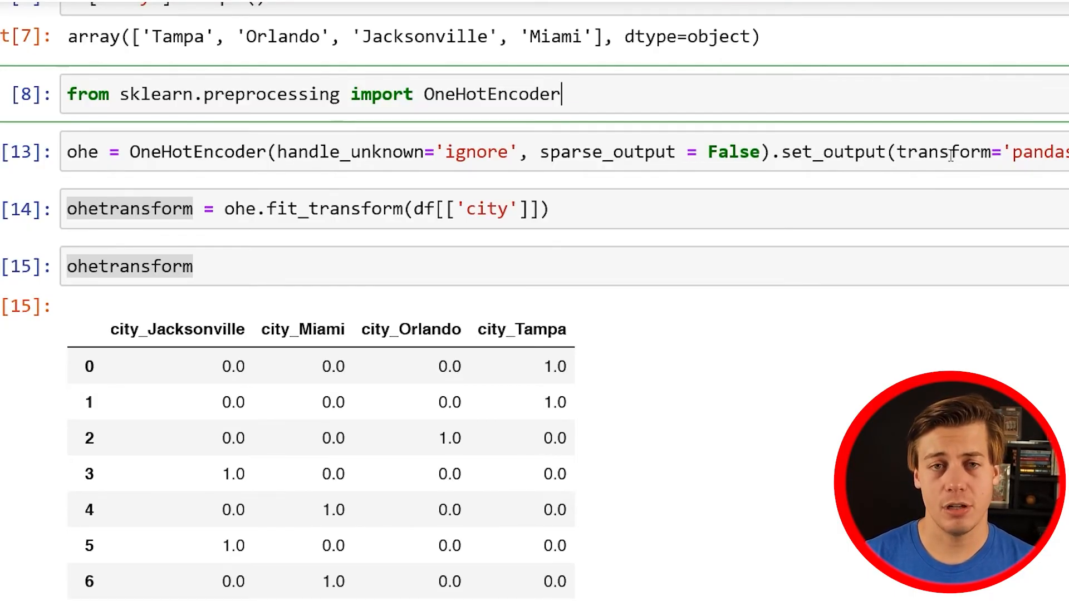
pyautogui.scroll(-3)
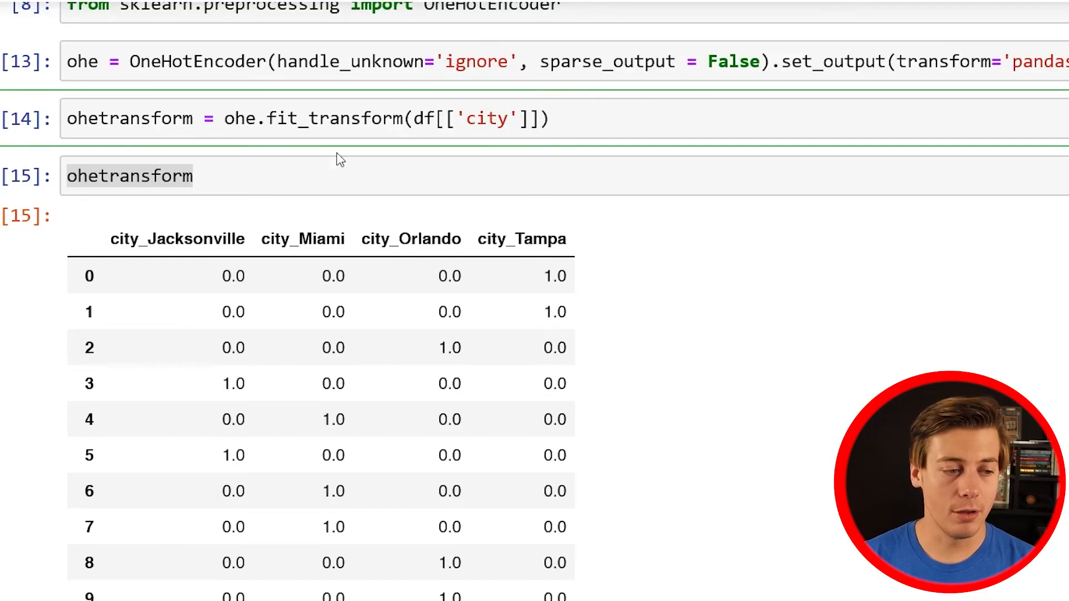
pyautogui.scroll(-3)
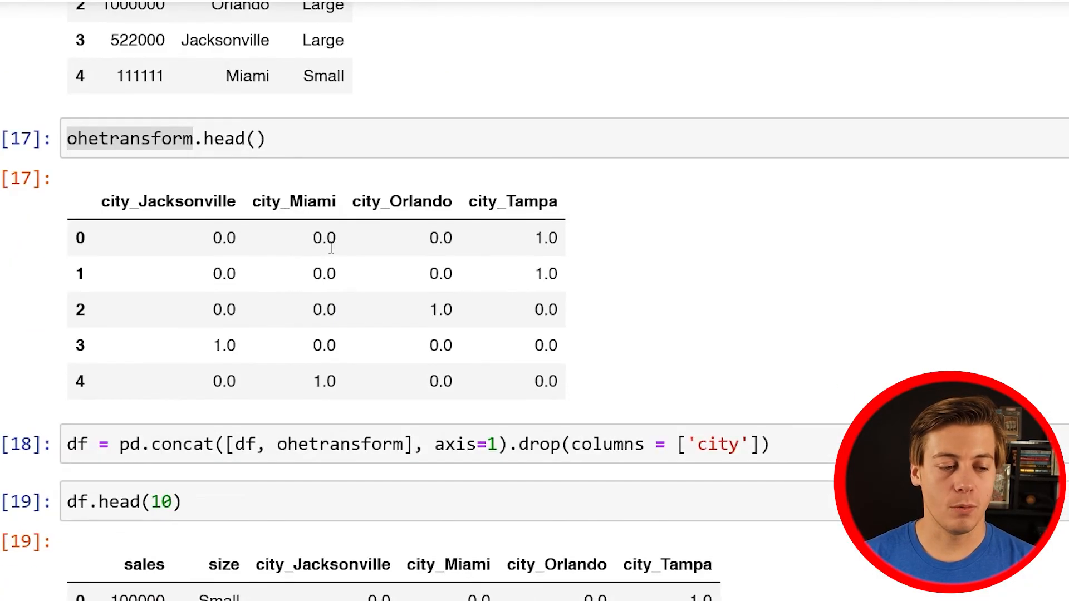
pyautogui.scroll(-3)
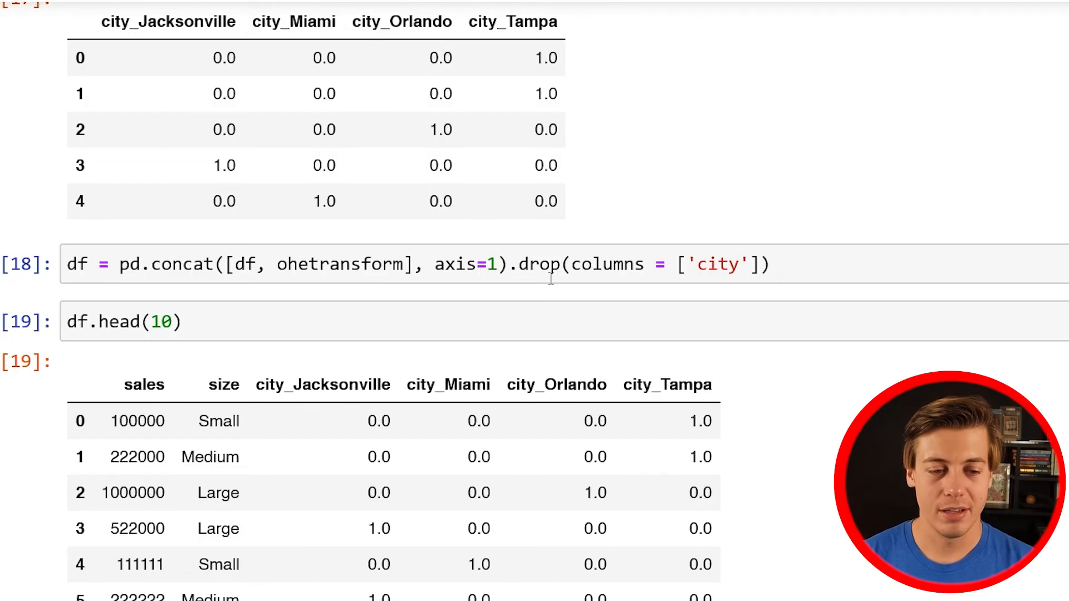
pyautogui.scroll(-3)
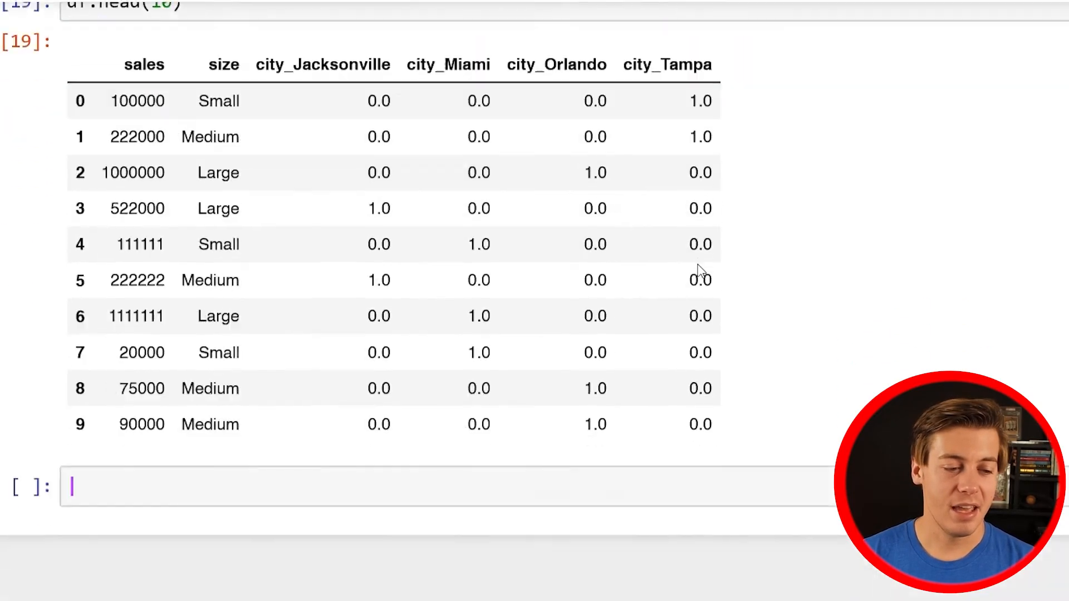